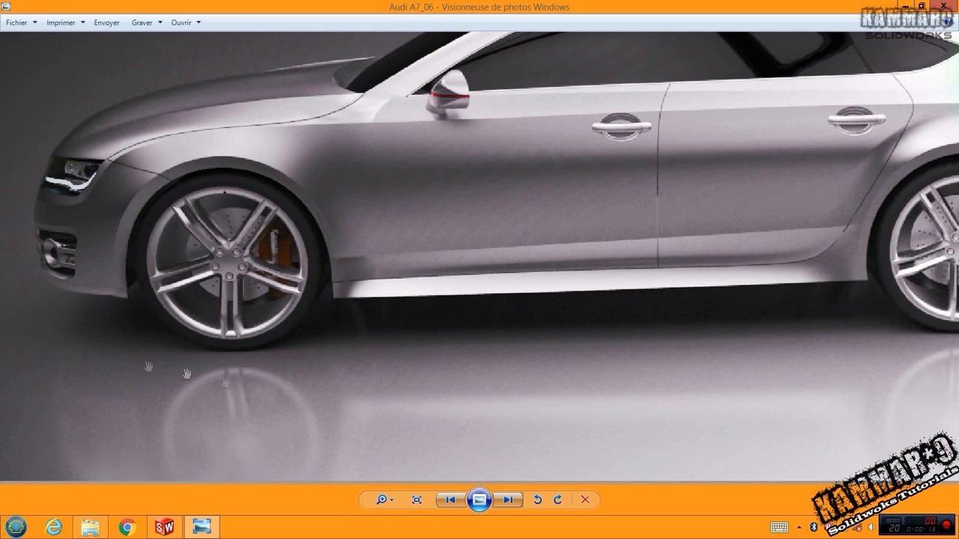
mouse_move(323, 302)
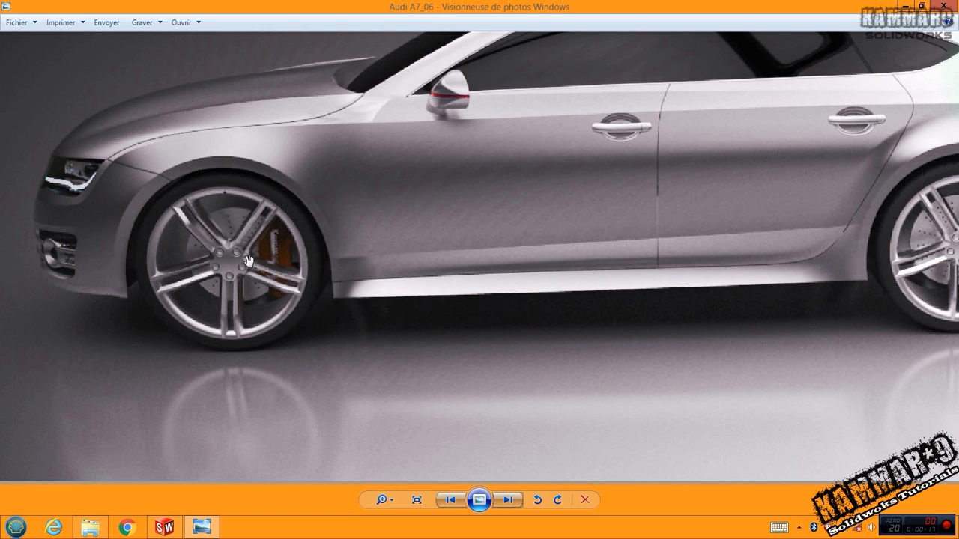
mouse_move(232, 339)
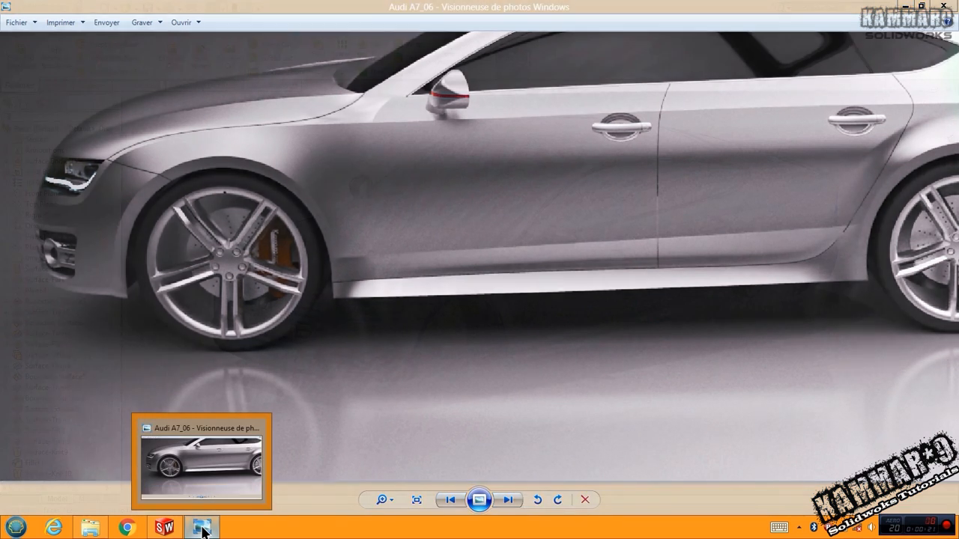
Step: Minimize Windows Photo Viewer after viewing the Audi A7 reference render
click(165, 527)
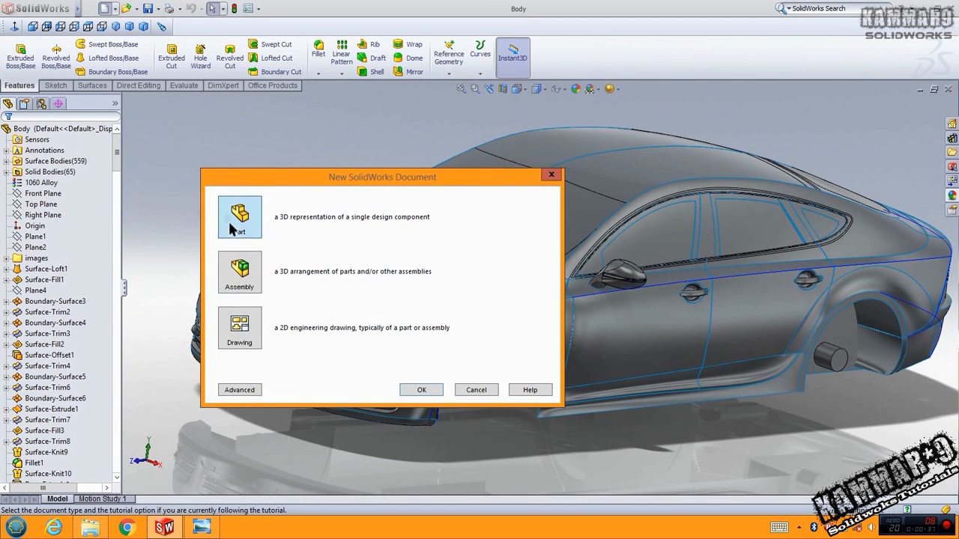
Step: In a new part, sketch a 160 mm circle on the Front Plane and offset it 15 mm into a ring
click(421, 390)
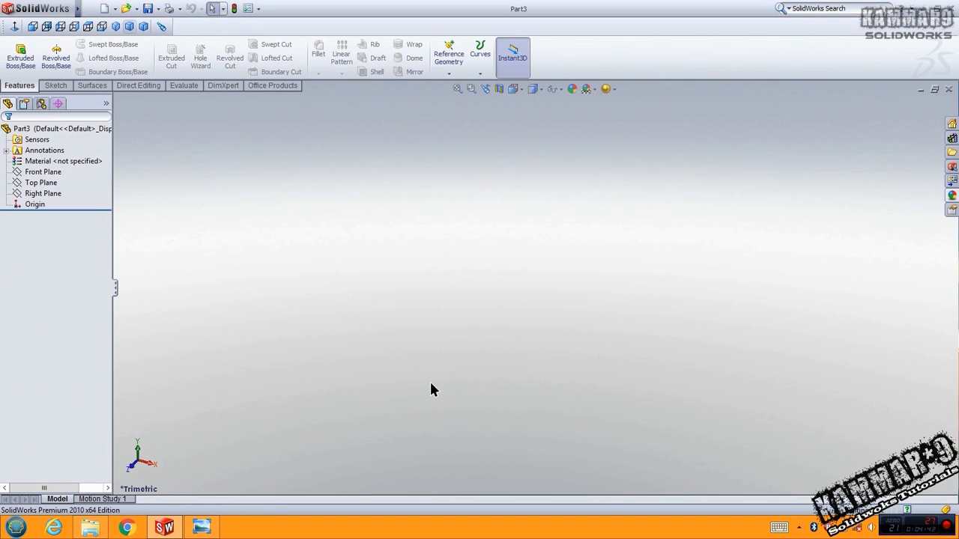
click(42, 171)
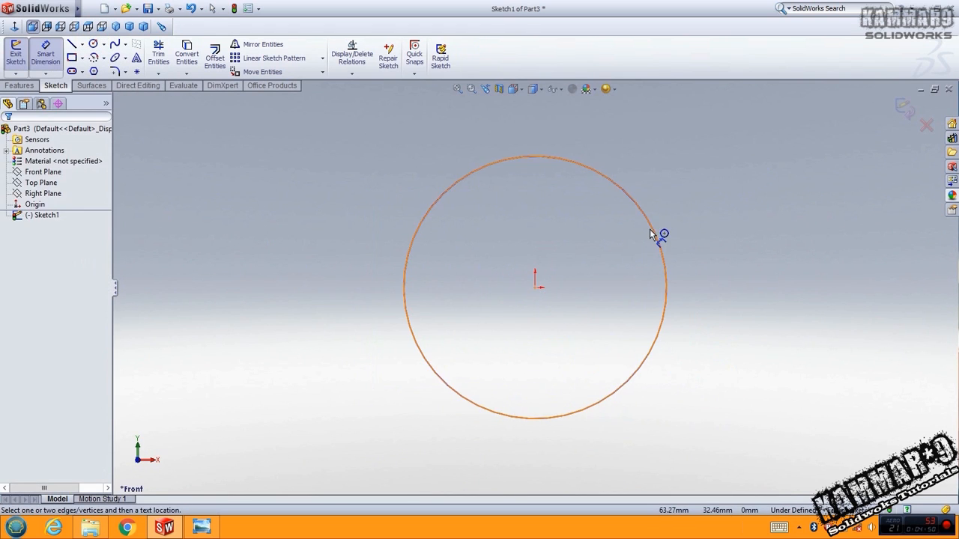
click(662, 234)
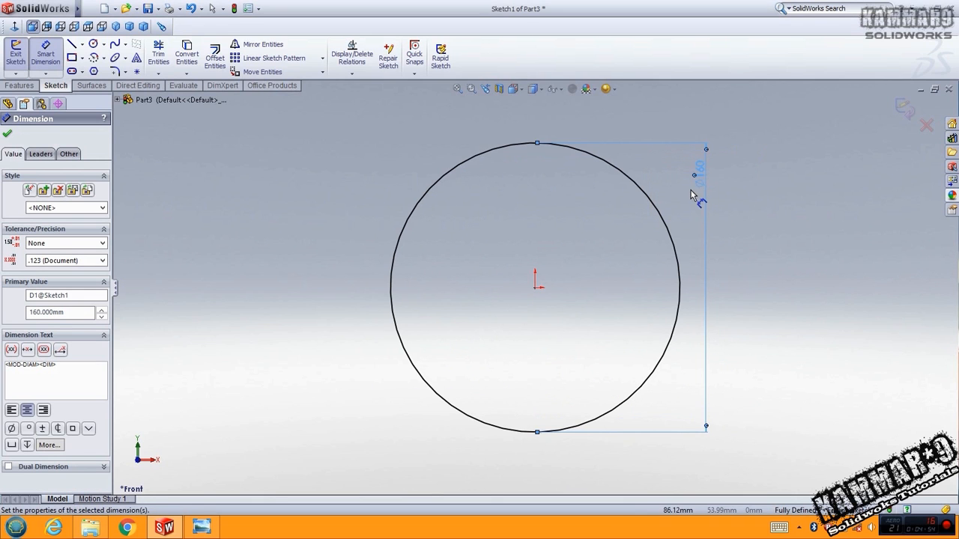
click(214, 54)
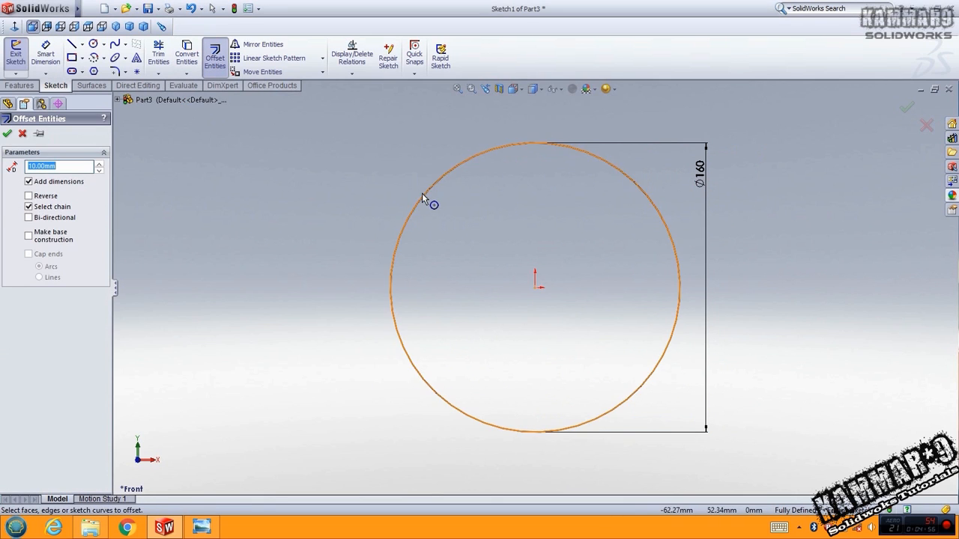
click(426, 196)
text(15)
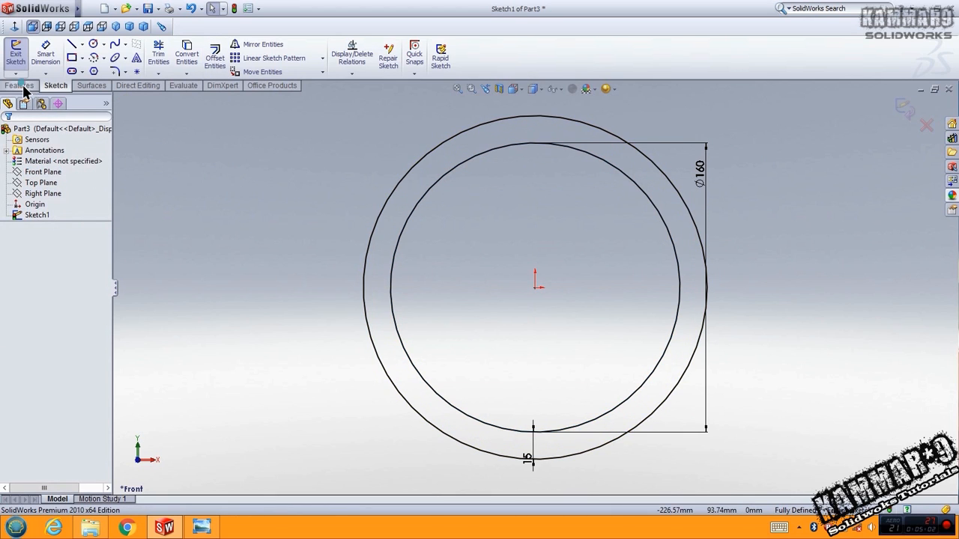
Step: Extrude the ring sketch 100 mm deep as the first boss feature
click(21, 54)
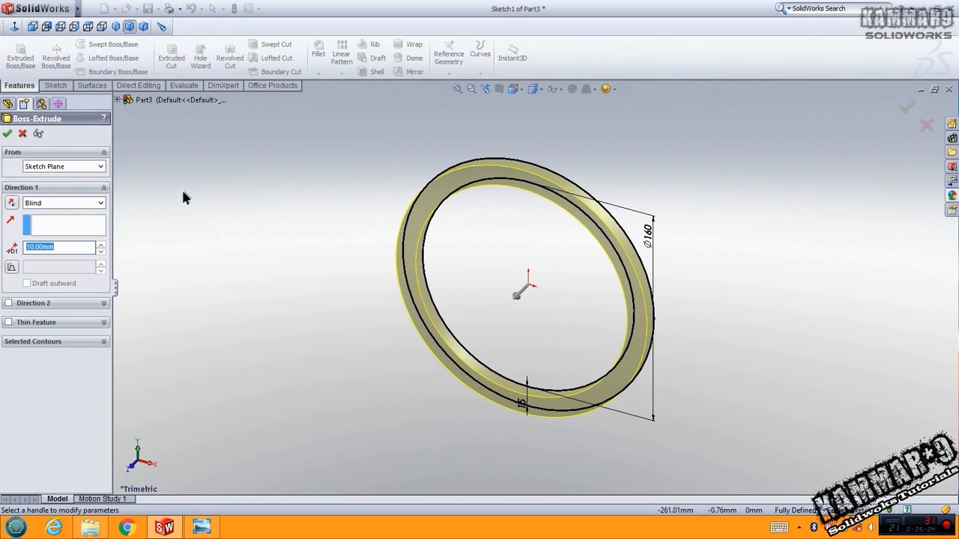
click(59, 246)
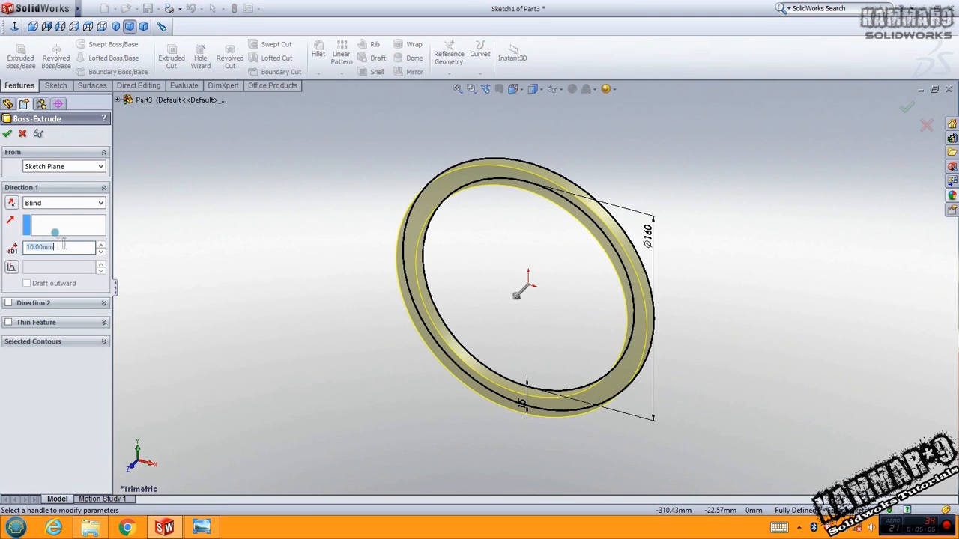
text(100)
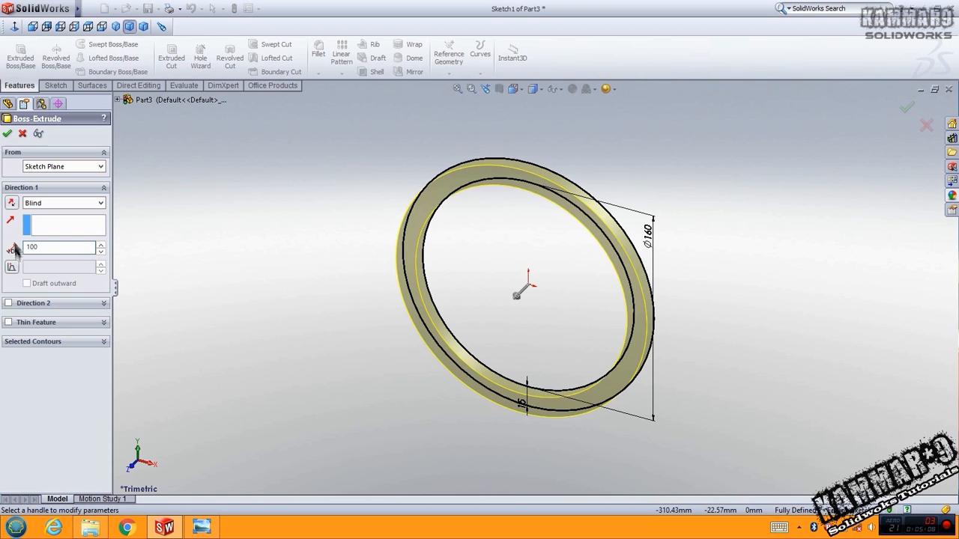
click(6, 134)
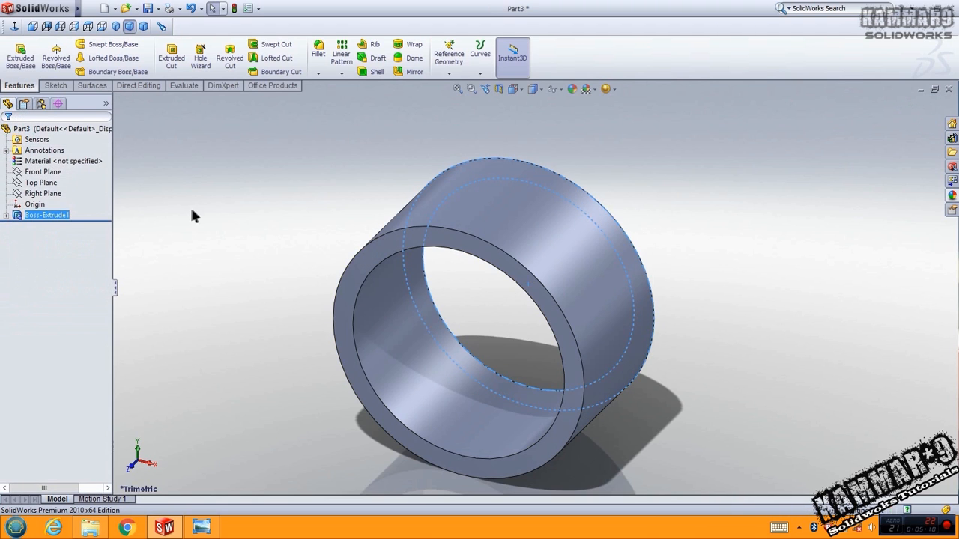
Step: On the Right Plane, viewed normal, draw a line outline over the ring's top edge and set a 12.00mm fillet radius
click(42, 183)
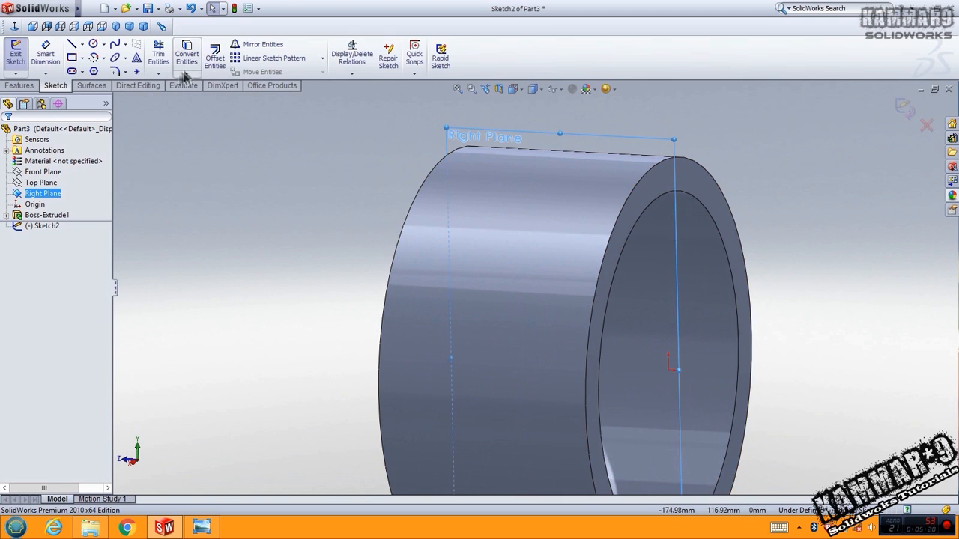
click(18, 84)
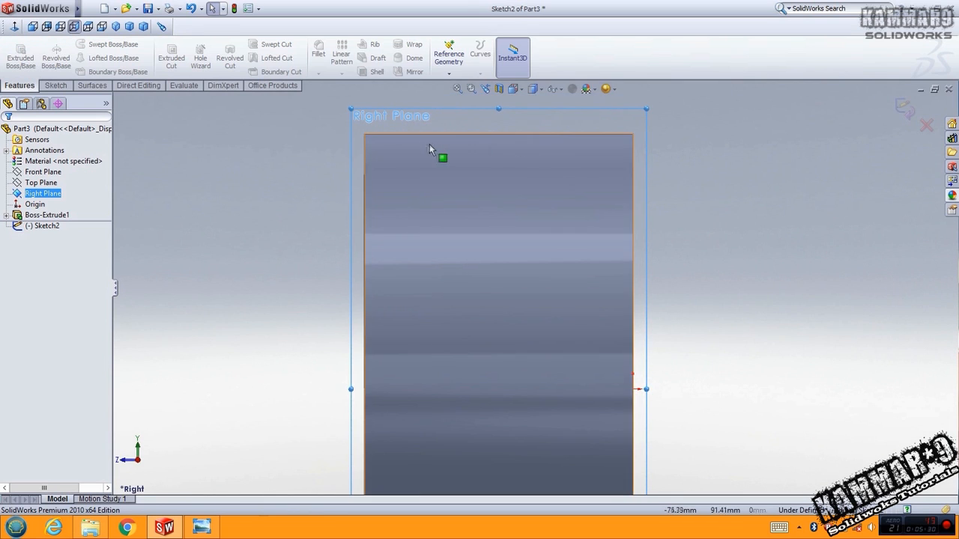
click(54, 84)
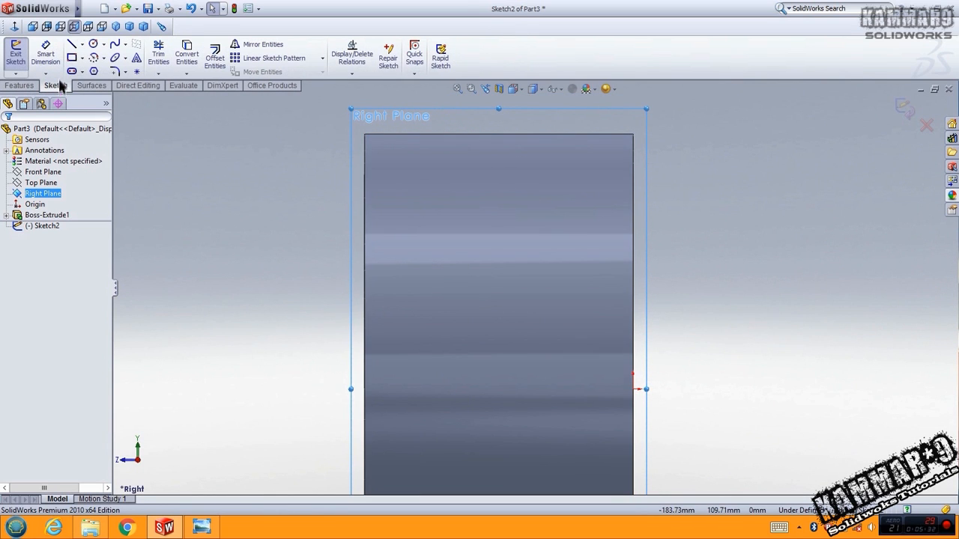
click(73, 43)
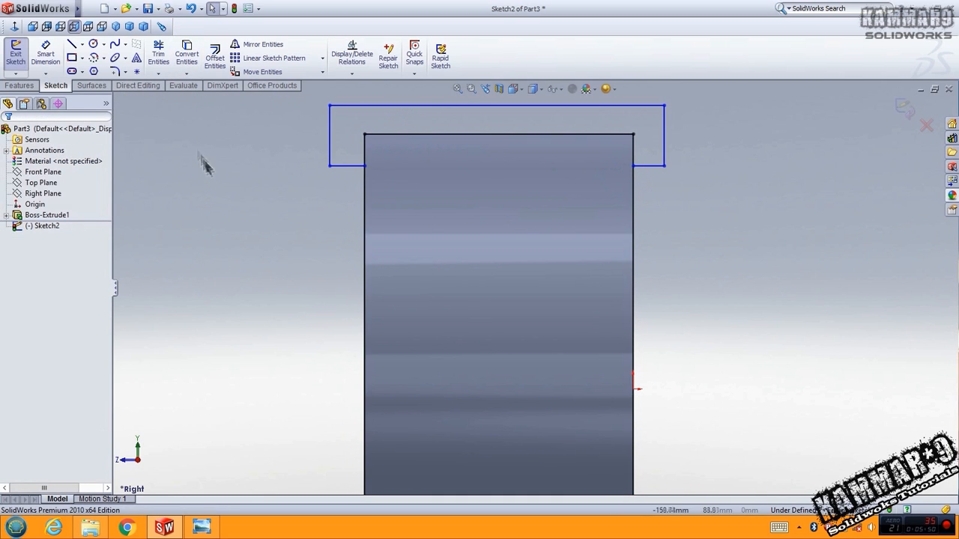
click(159, 54)
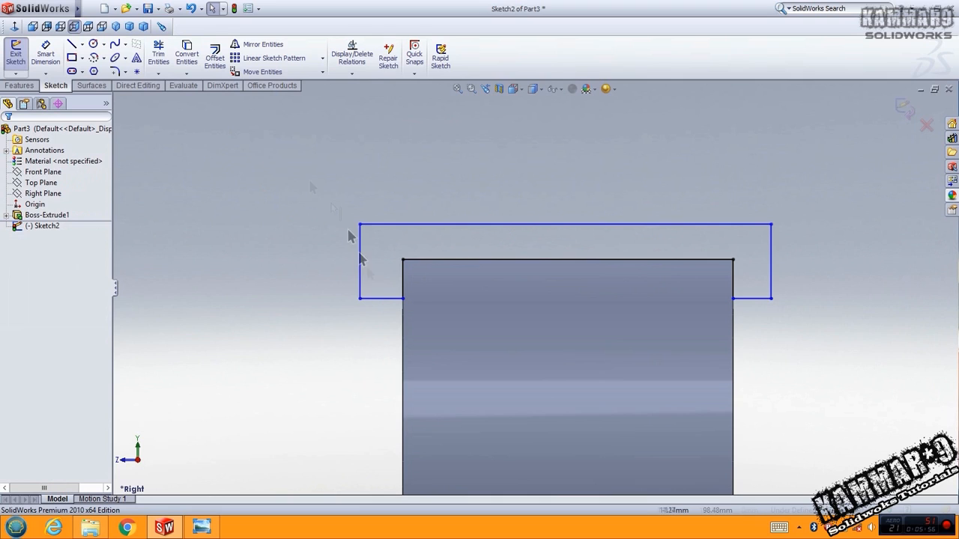
click(117, 71)
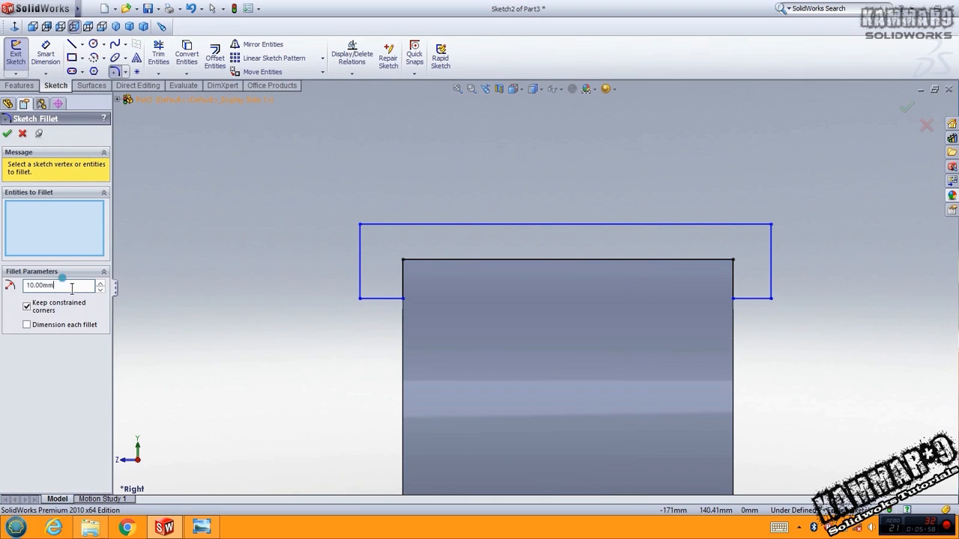
text(12.00mm)
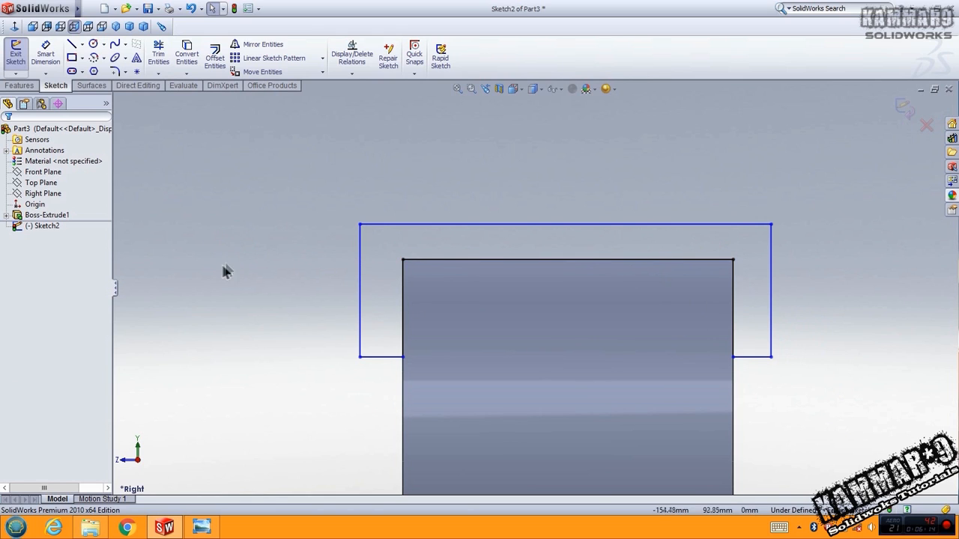
Step: Fillet both top corners at 12 mm and merge the arcs and top line into one Fit Spline
click(114, 67)
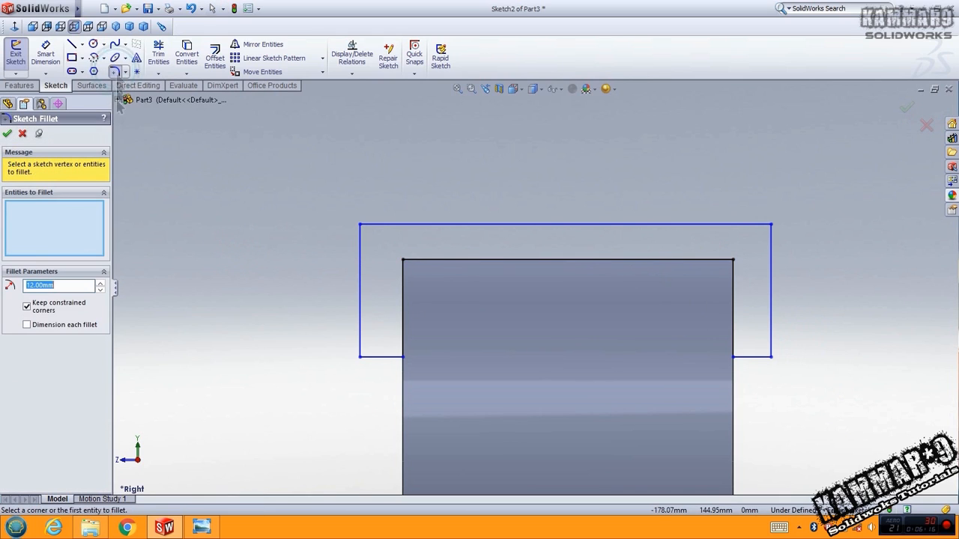
click(403, 261)
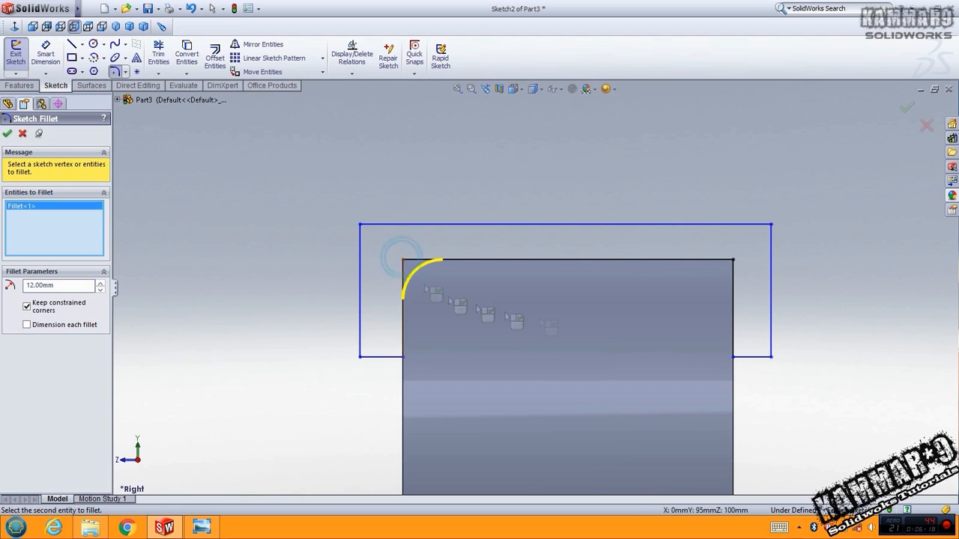
click(719, 269)
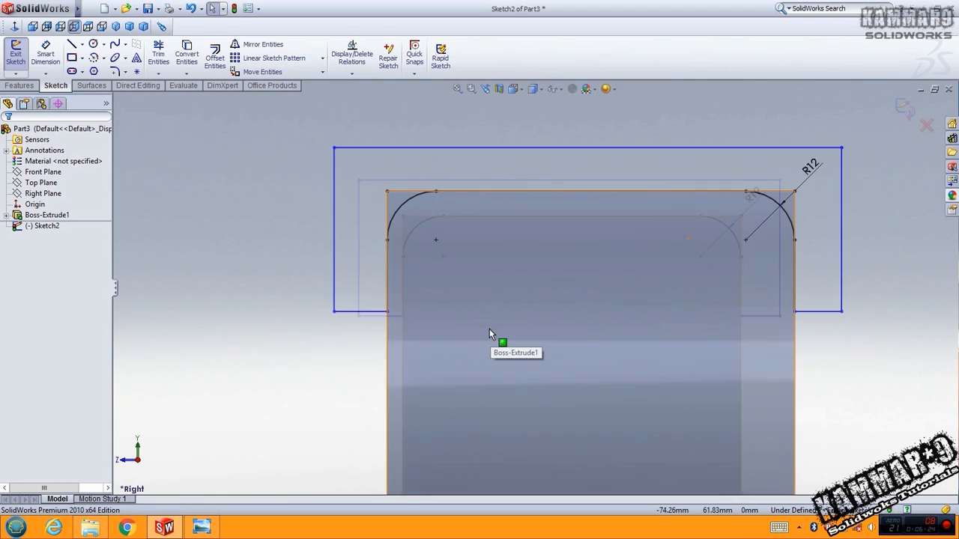
mouse_move(159, 51)
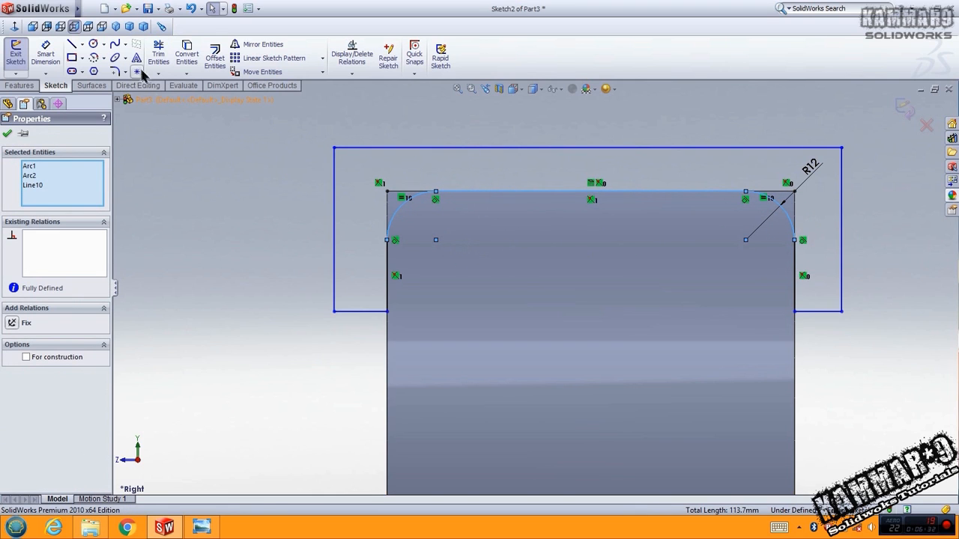
click(117, 43)
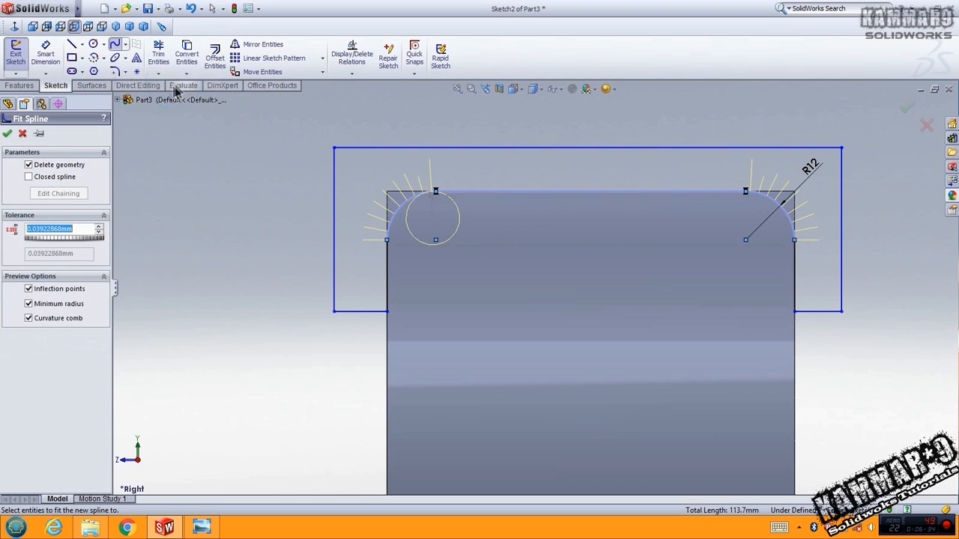
click(29, 164)
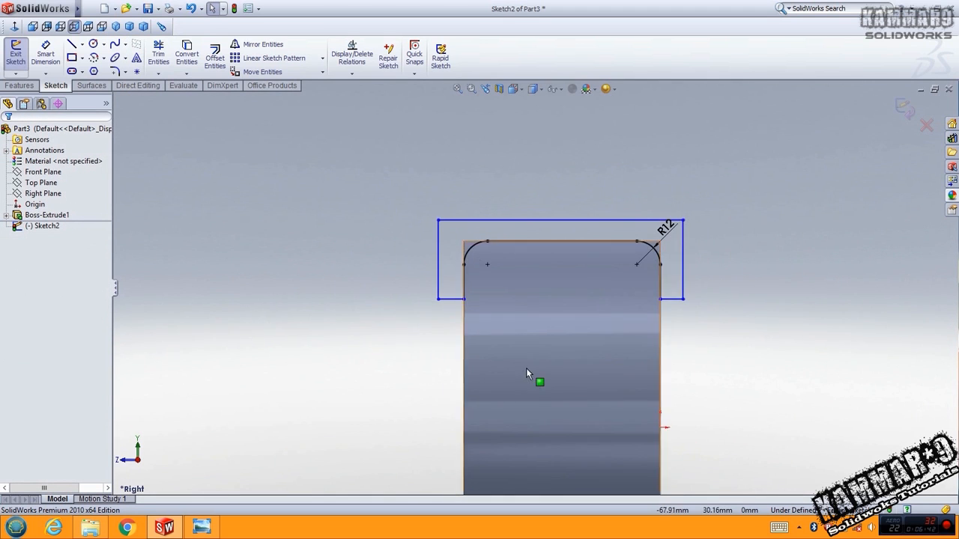
click(74, 43)
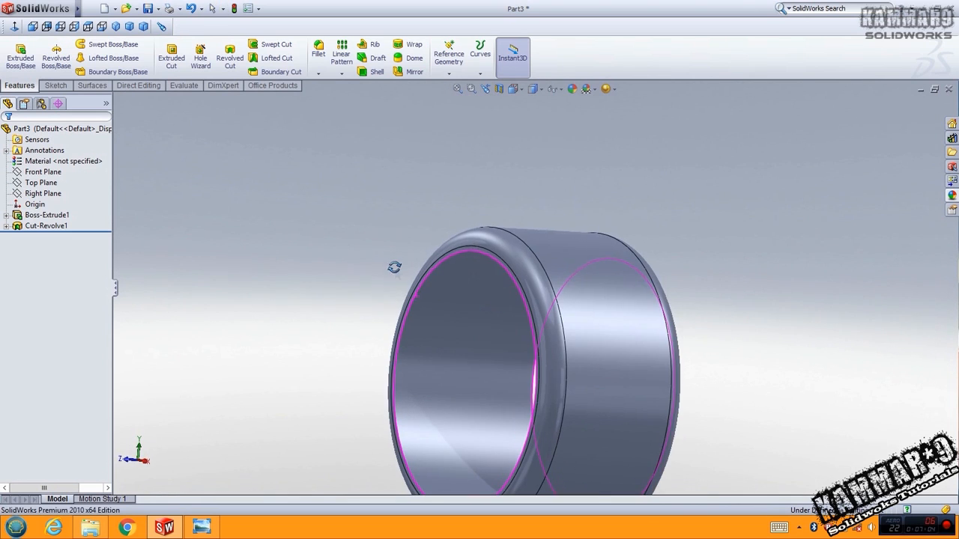
Step: On the Top Plane, draw vertical and horizontal construction lines and begin the tread splines
click(41, 182)
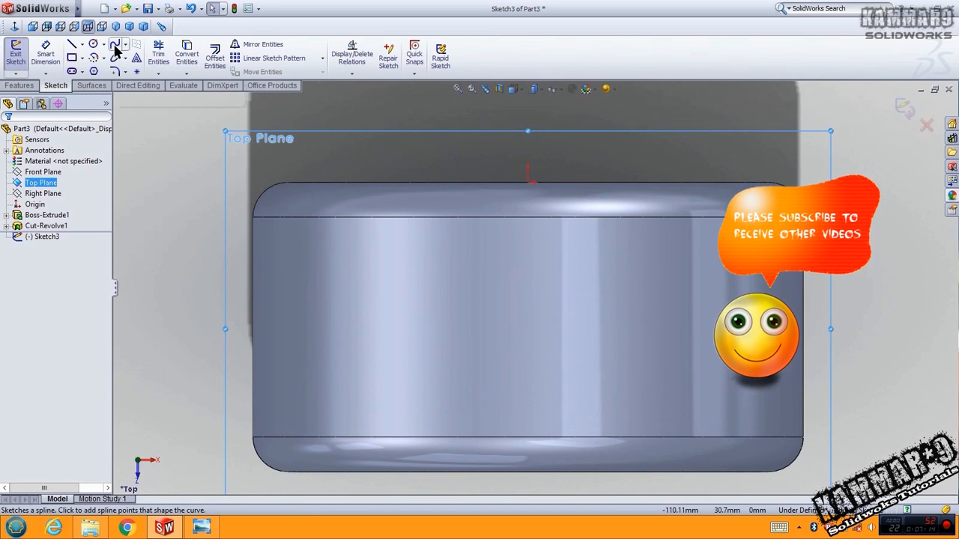
mouse_move(72, 47)
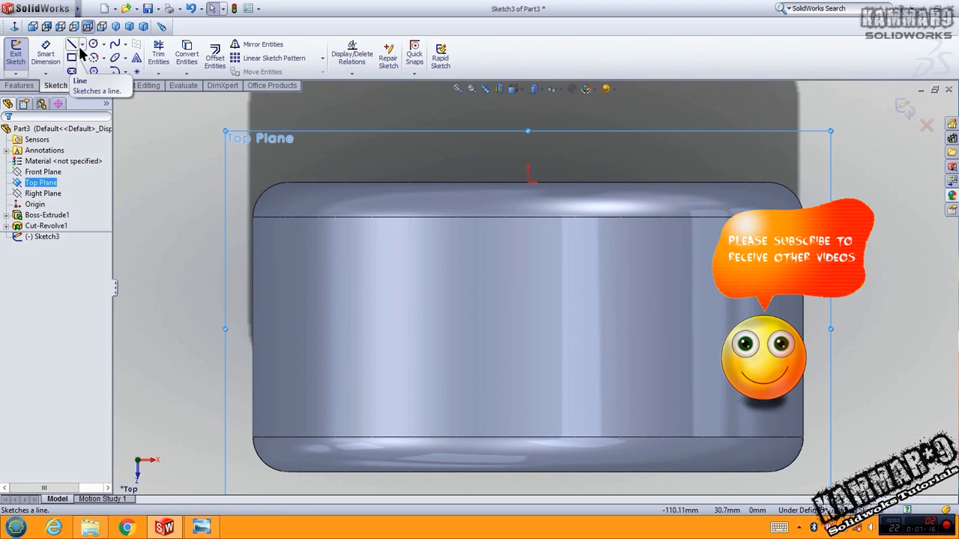
click(72, 44)
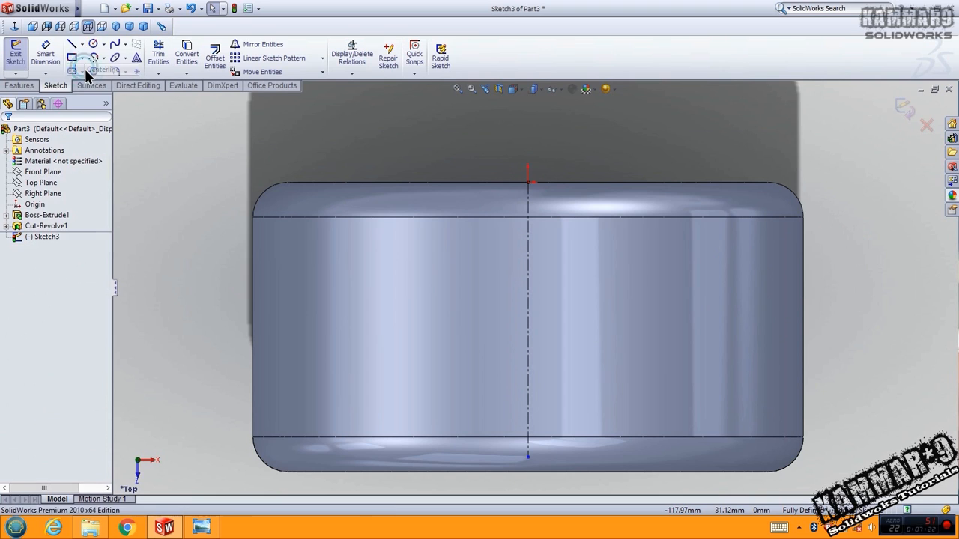
click(72, 70)
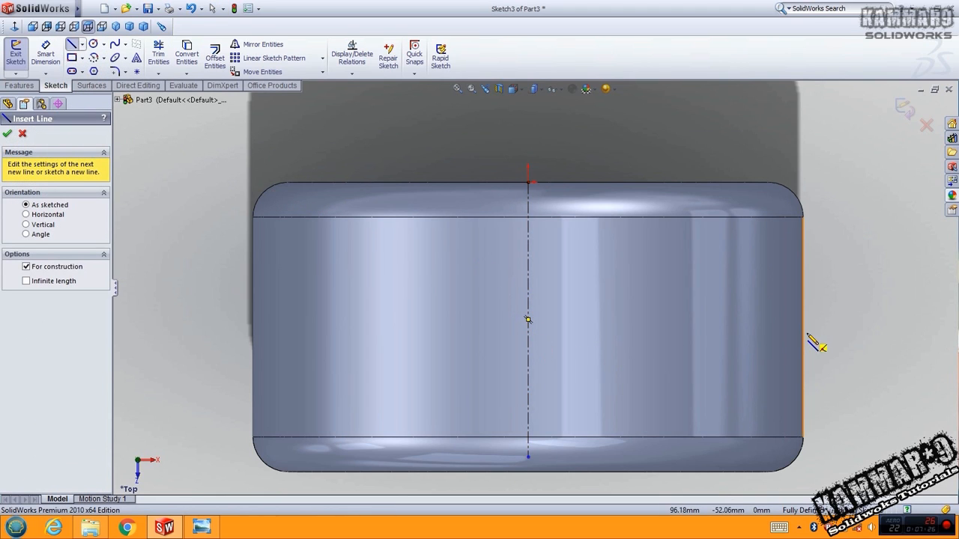
click(527, 477)
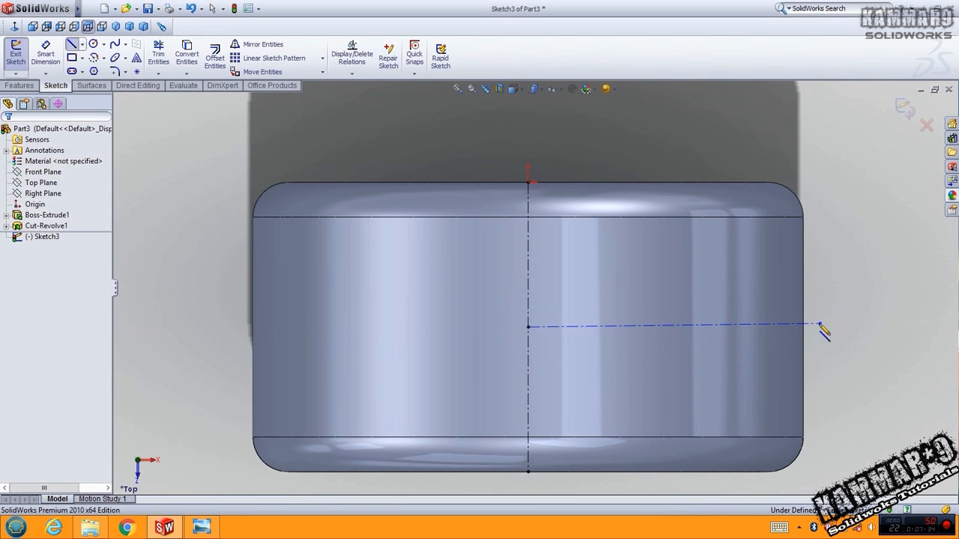
click(821, 324)
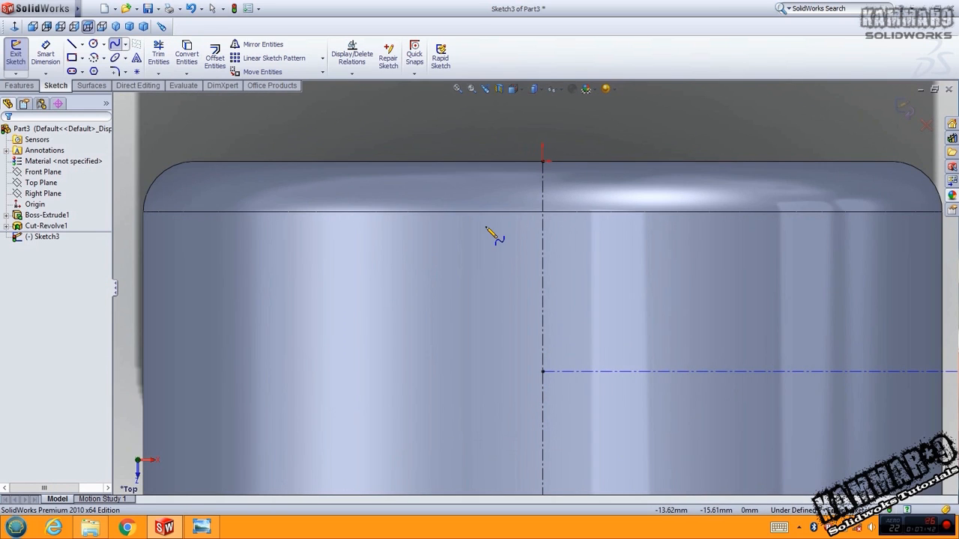
mouse_move(527, 213)
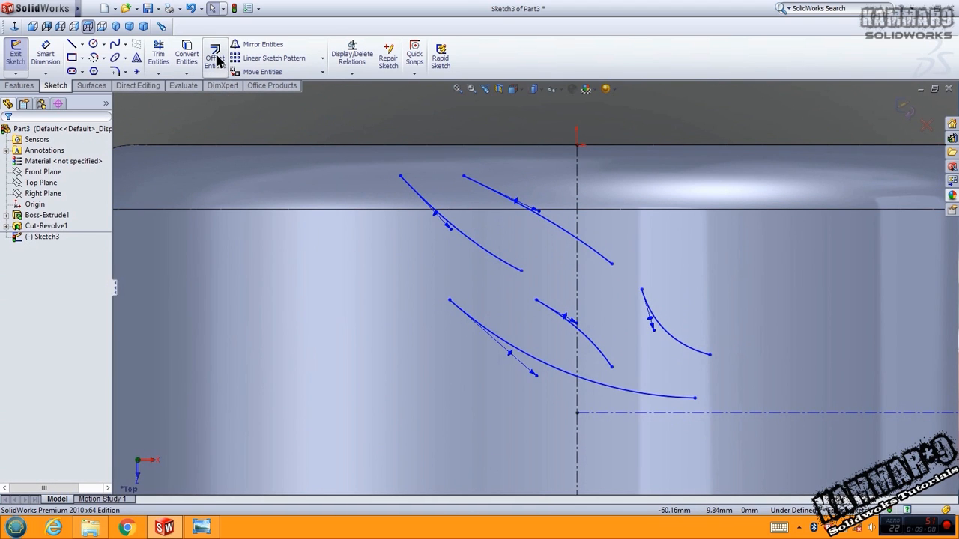
Step: Offset the upper tread curve 1.00mm bi-directional with base construction and arc-capped ends, then start the next curve
click(215, 54)
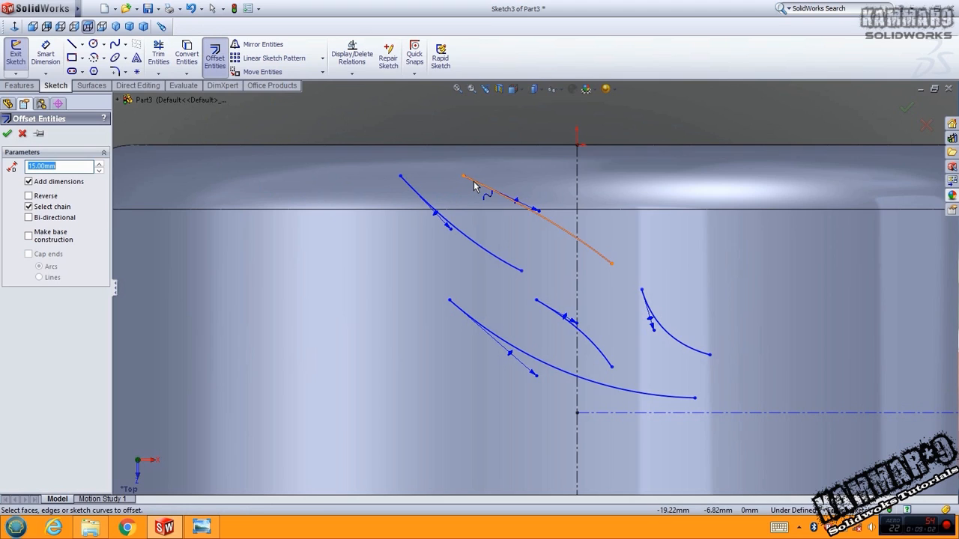
click(524, 217)
text(1)
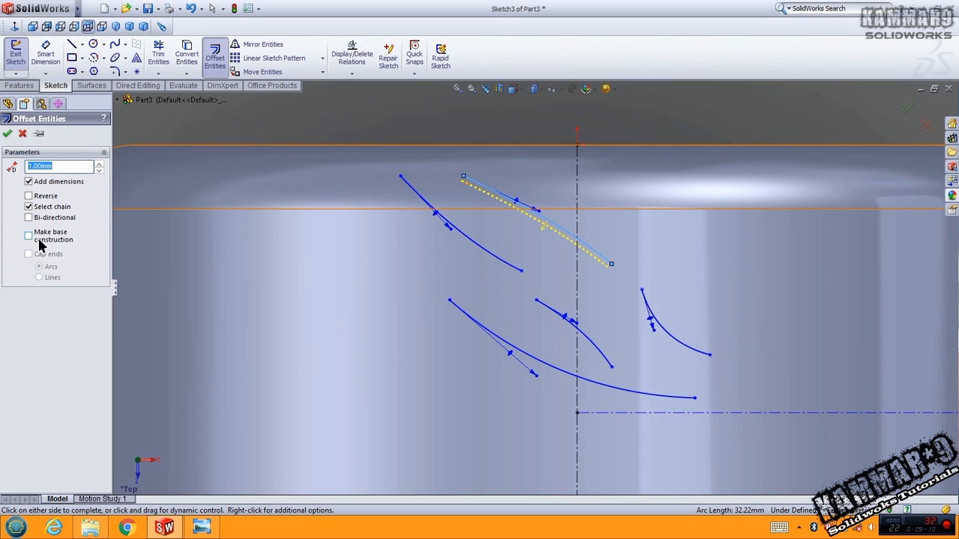
click(28, 218)
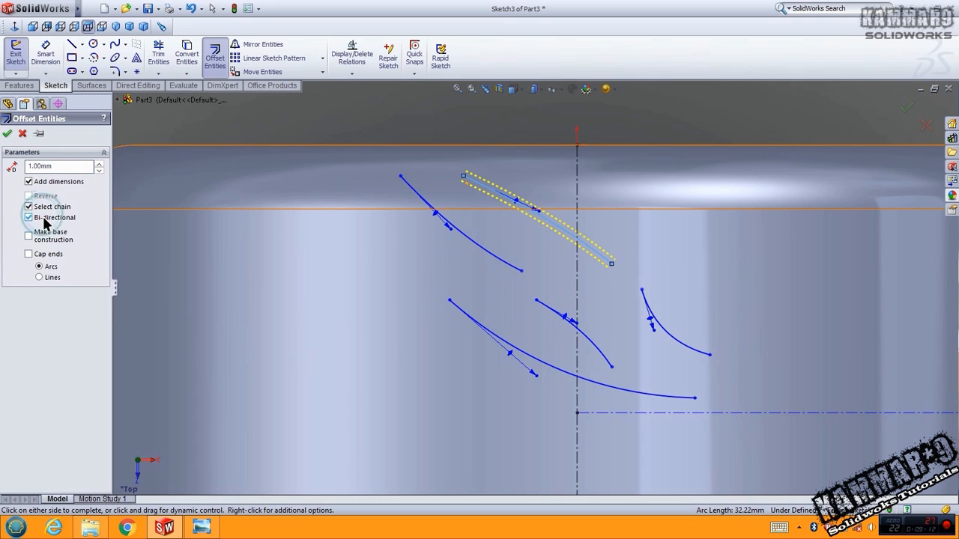
click(29, 233)
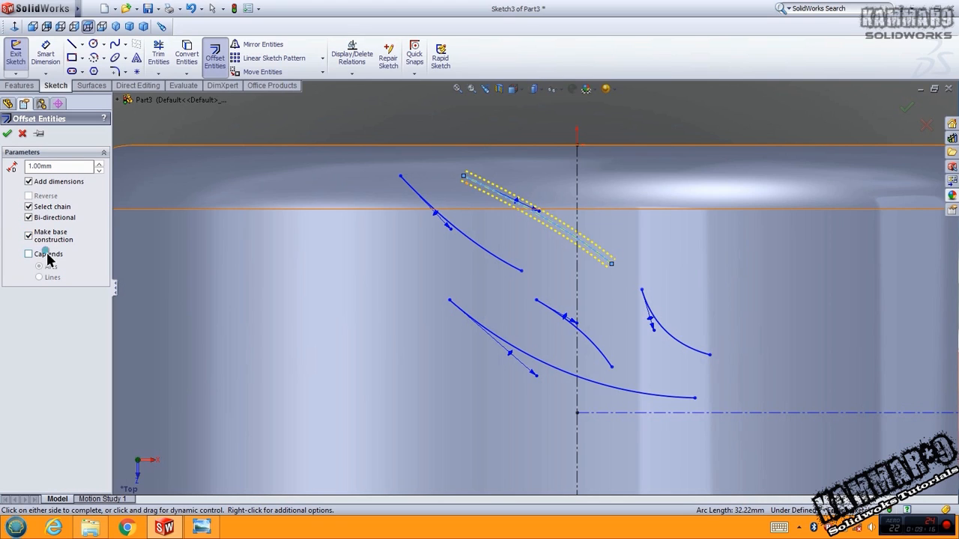
click(29, 253)
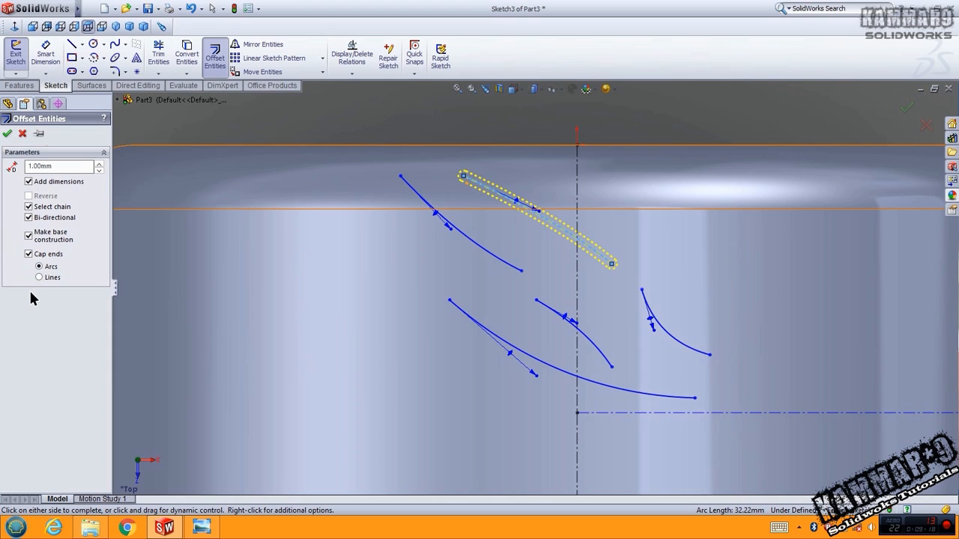
text(0)
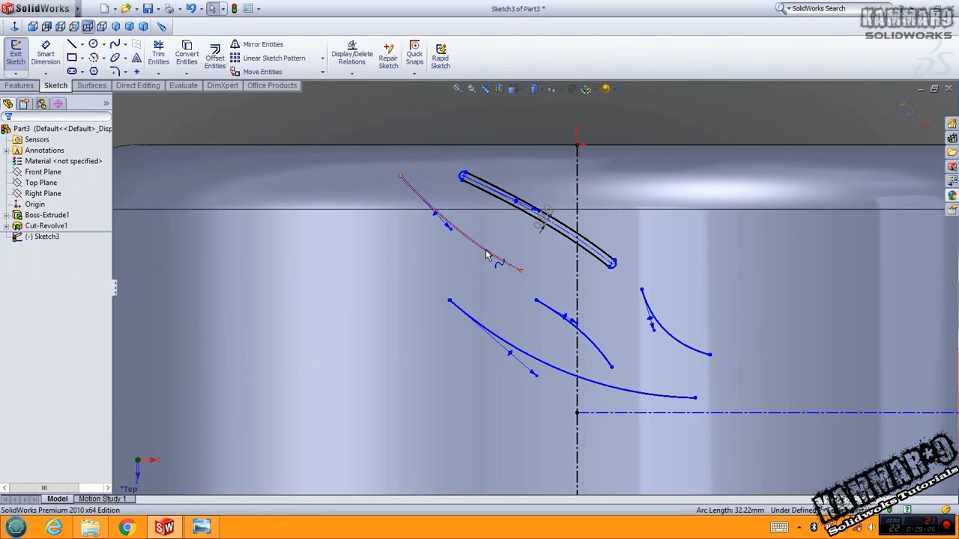
click(216, 54)
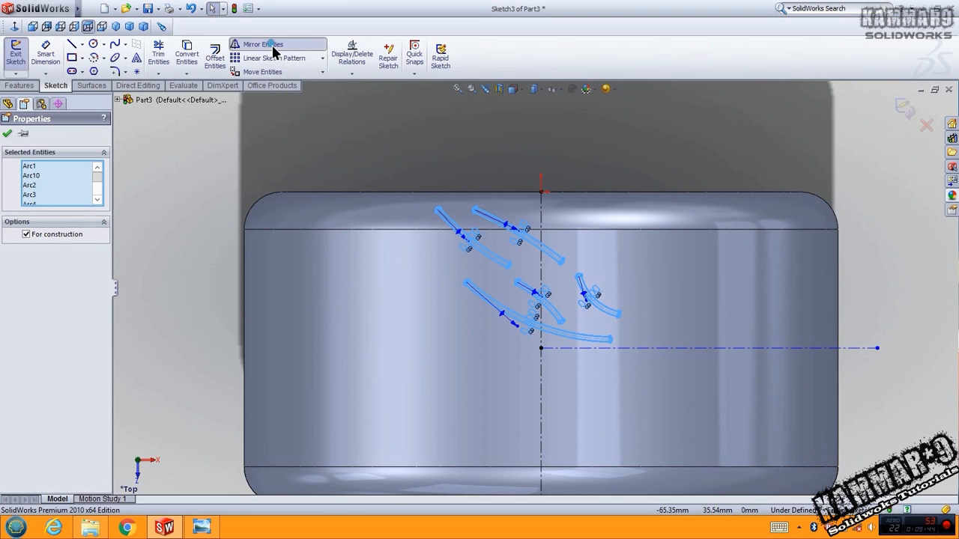
Step: Mirror the slot entities about the horizontal centerline into the lower half
click(257, 43)
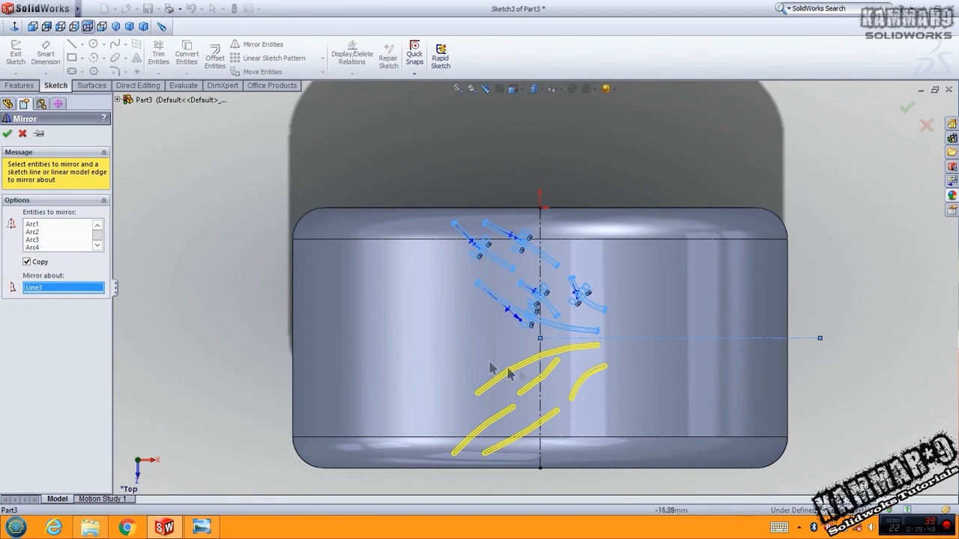
click(6, 132)
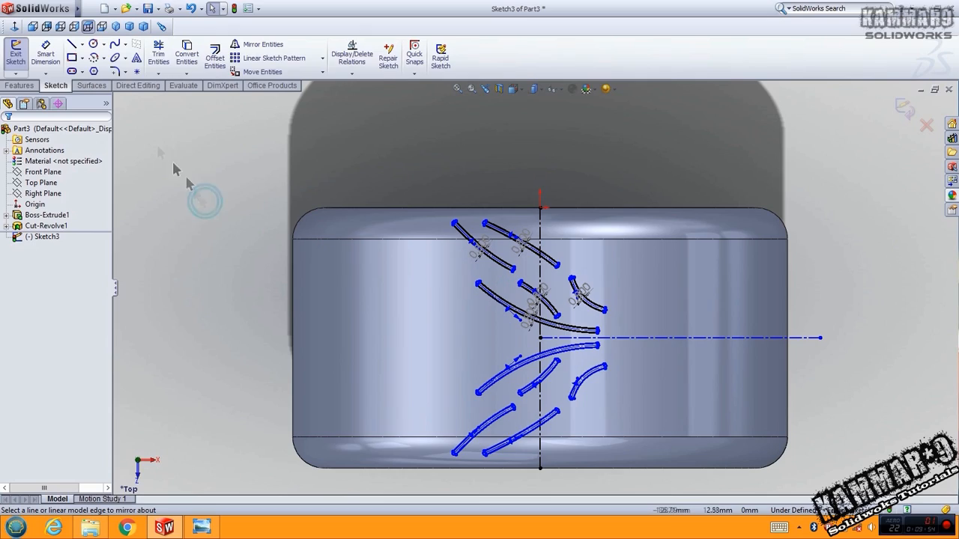
click(18, 84)
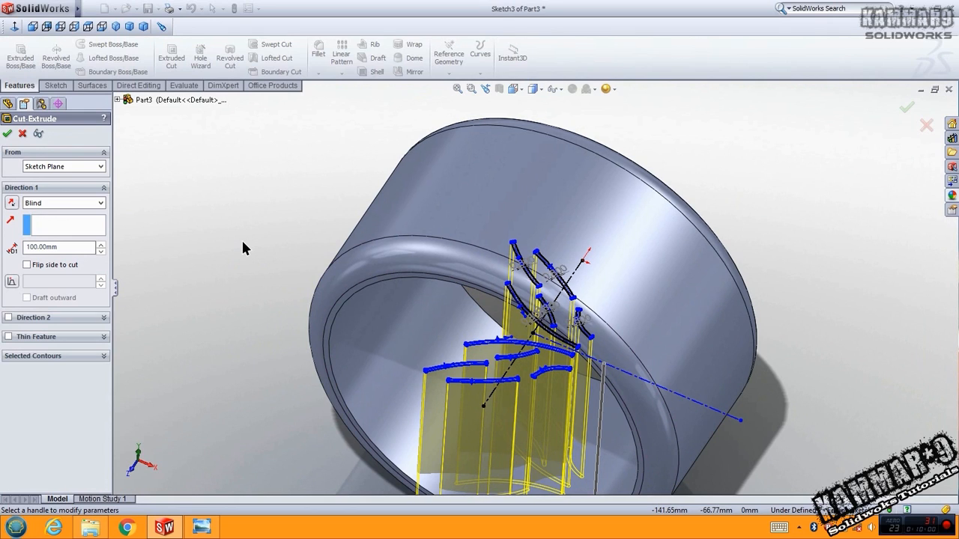
mouse_move(219, 243)
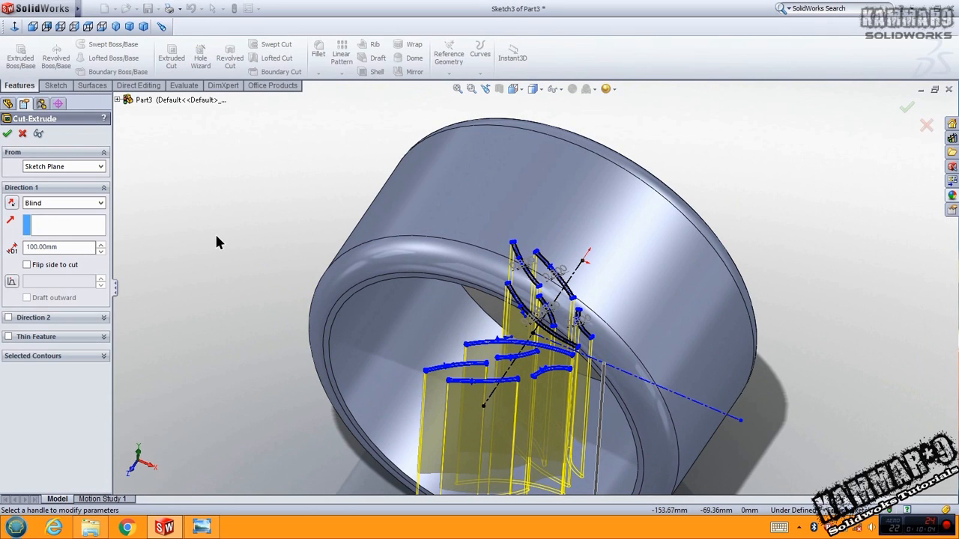
mouse_move(217, 246)
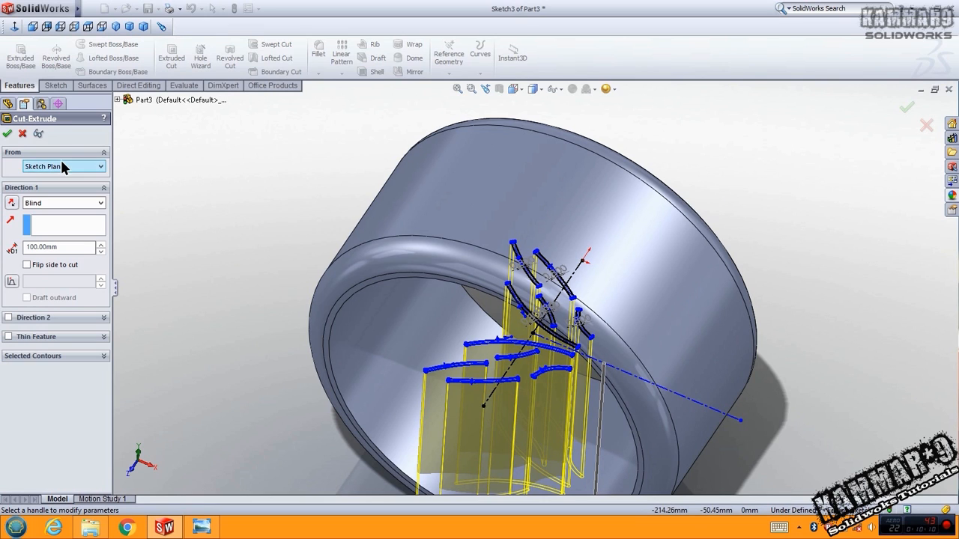
Step: Set the tread cut to start at a 110 mm offset and end 2.00mm offset from the outer face
click(63, 167)
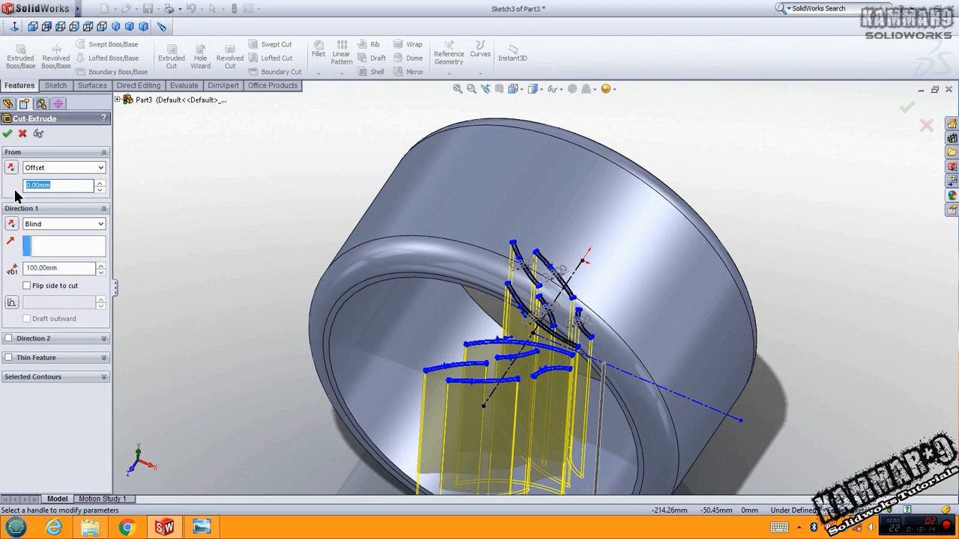
text(11)
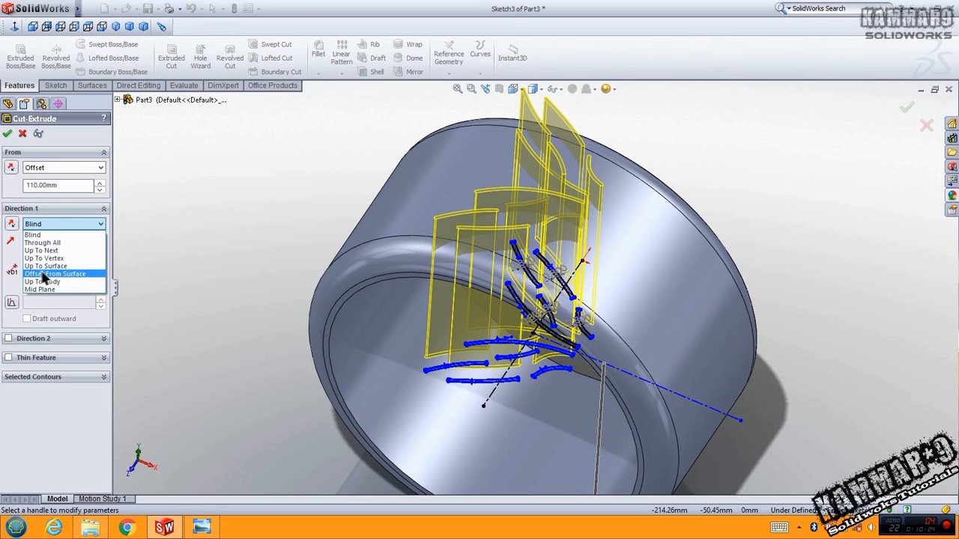
click(58, 273)
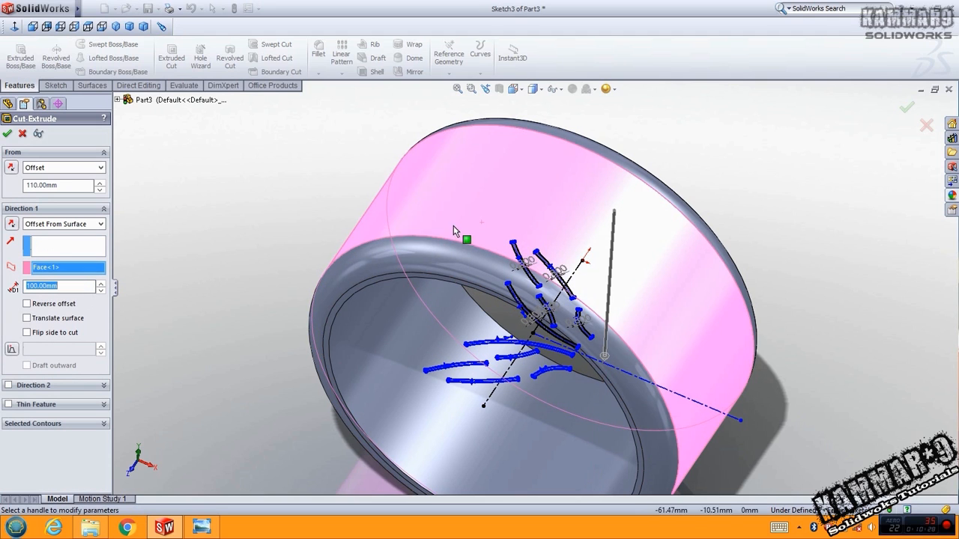
mouse_move(330, 267)
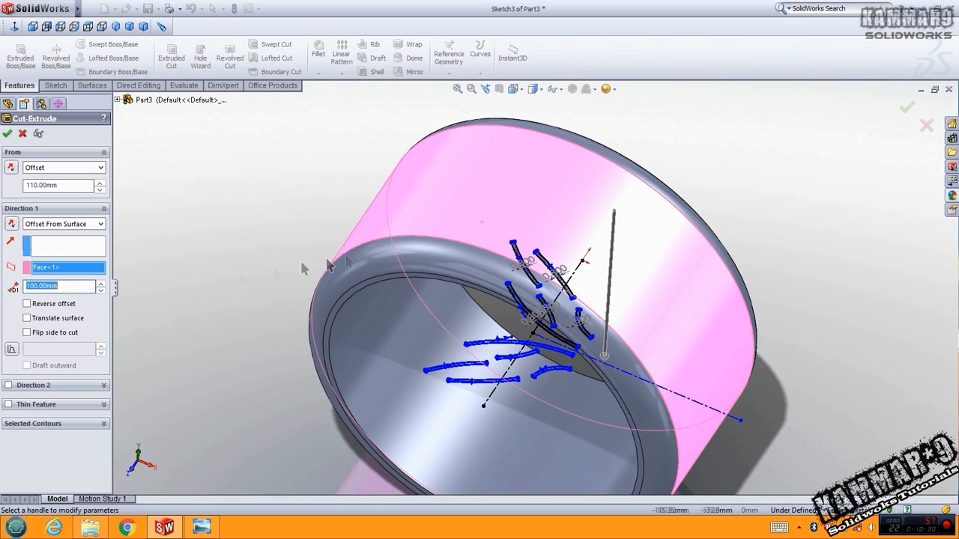
mouse_move(413, 258)
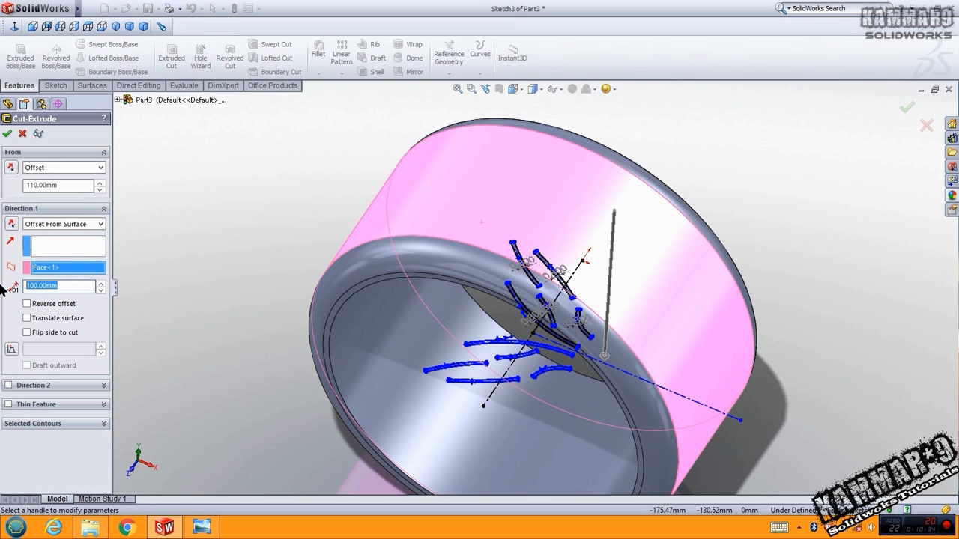
text(2.00mm)
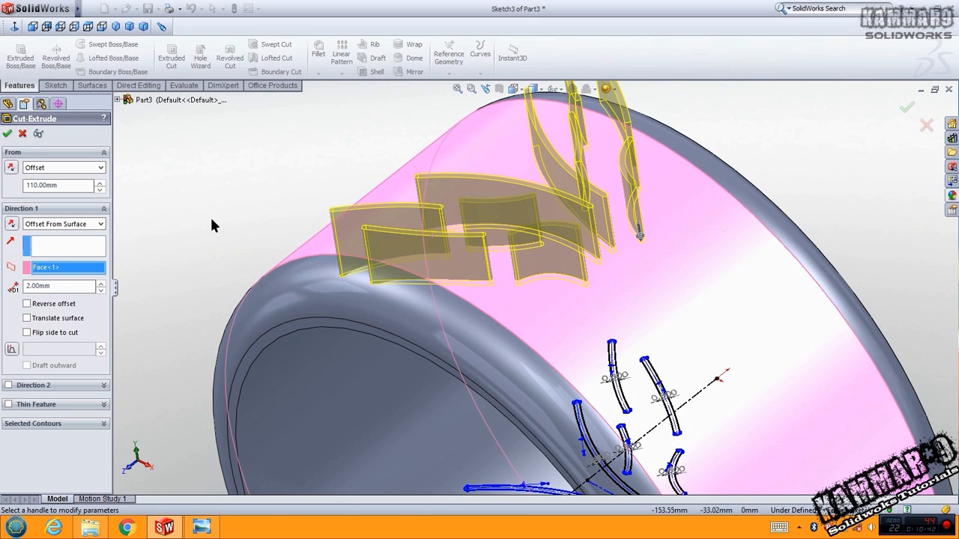
mouse_move(202, 228)
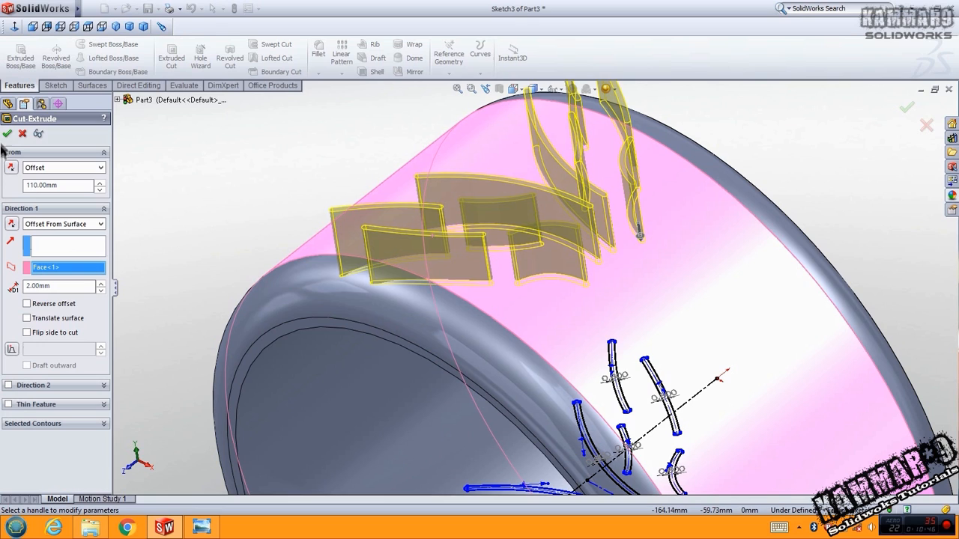
mouse_move(6, 133)
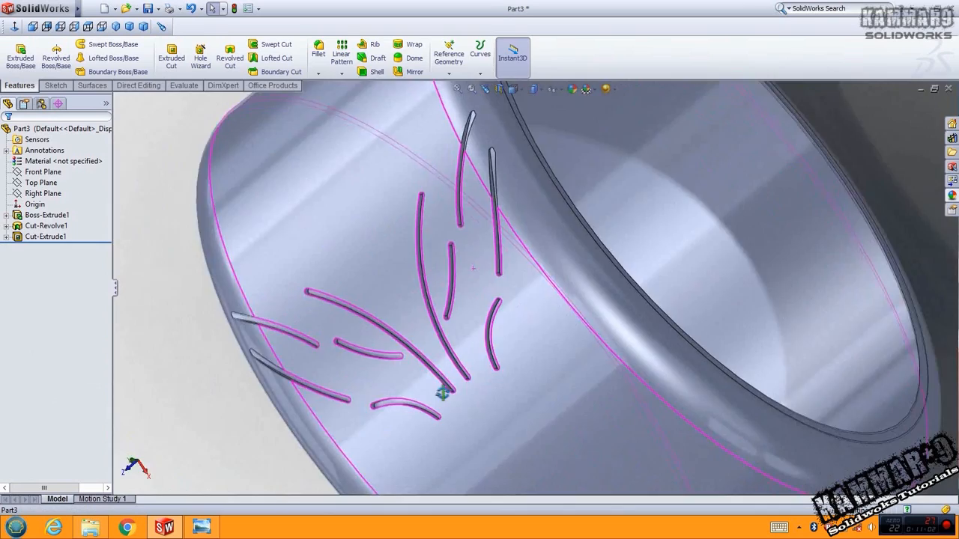
Step: Inspect the cut tread grooves and select Cut-Extrude1 for patterning
drag(479, 269, 472, 277)
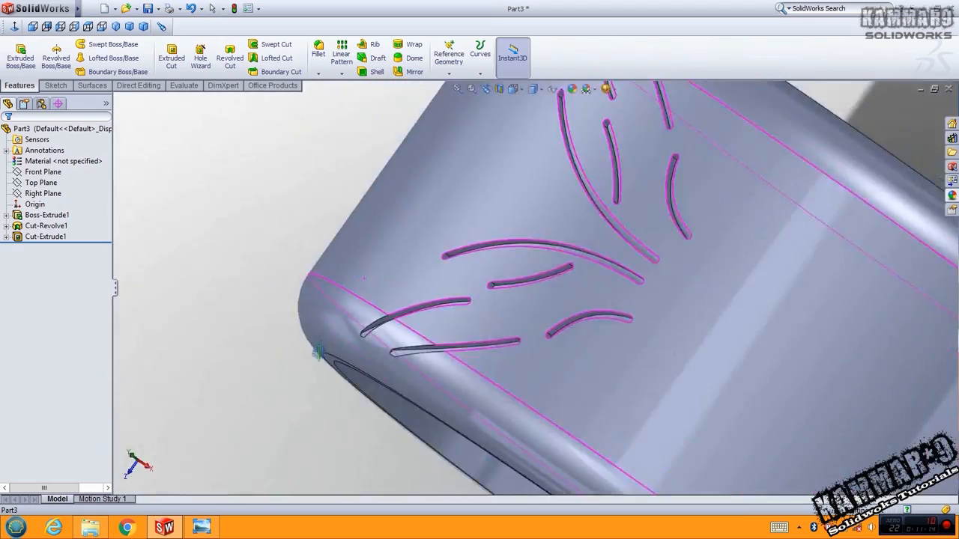
click(44, 236)
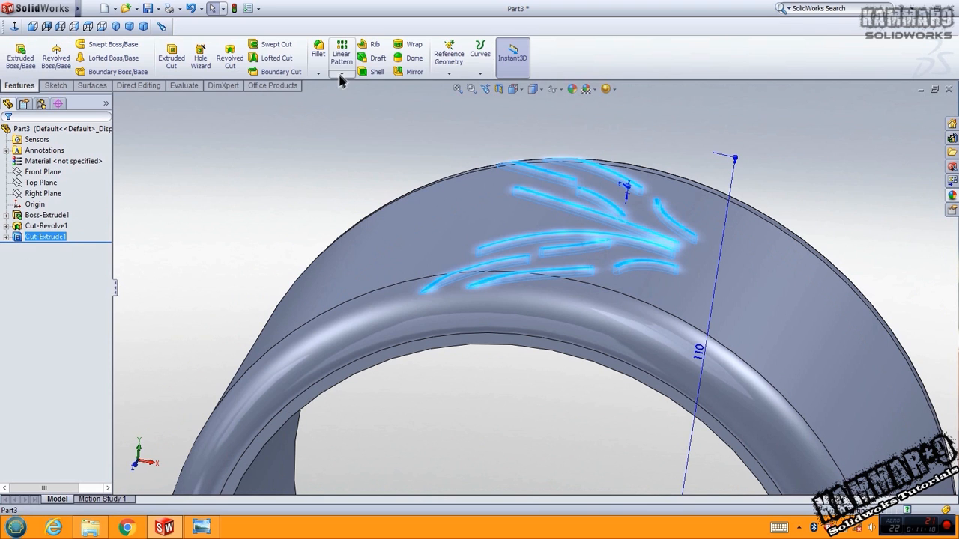
Step: Circular-pattern the groove cut 11 equal instances over 360° about the inner cylindrical face
click(341, 72)
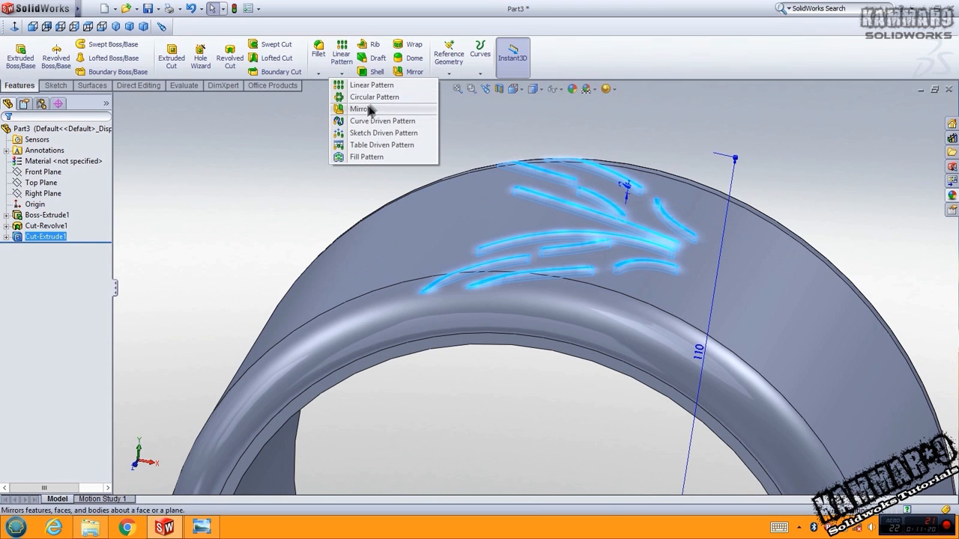
click(375, 96)
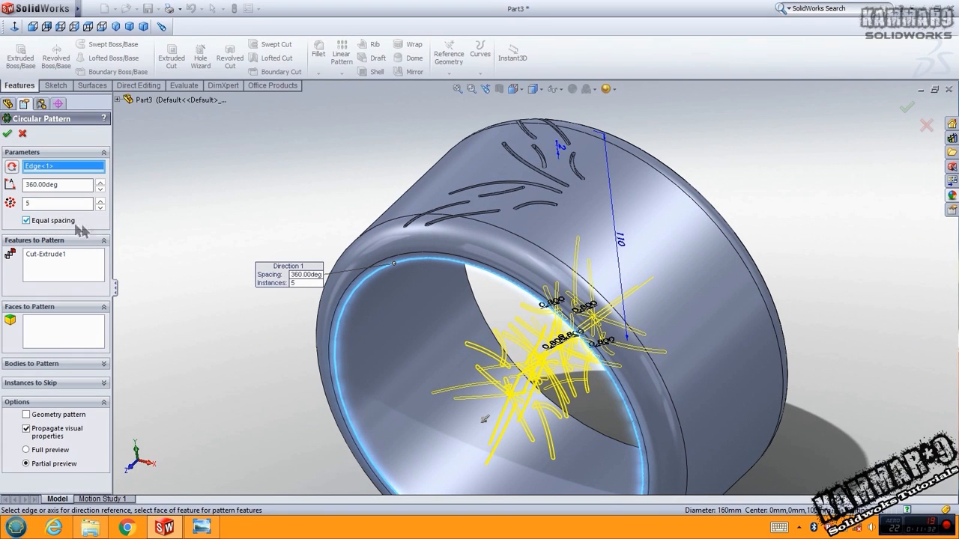
right_click(57, 165)
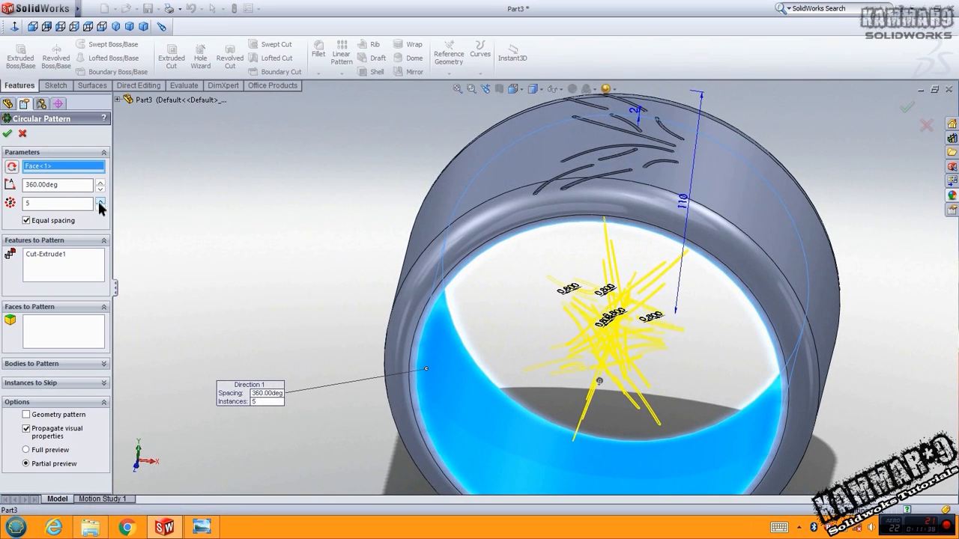
click(99, 199)
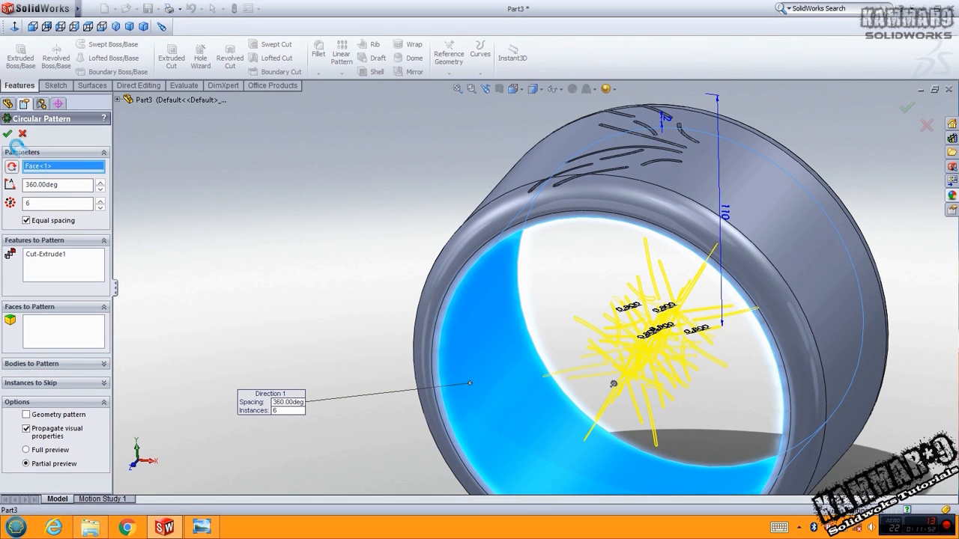
click(8, 134)
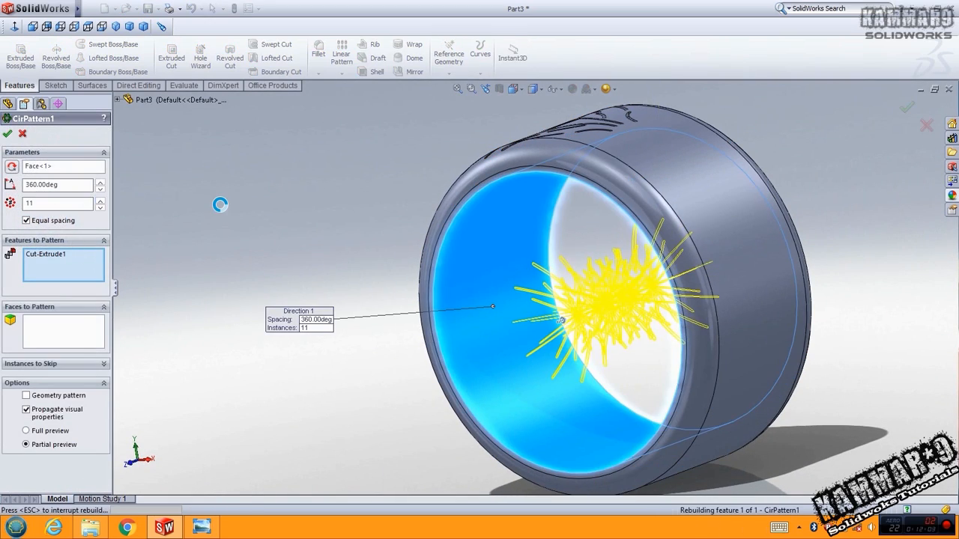
click(6, 133)
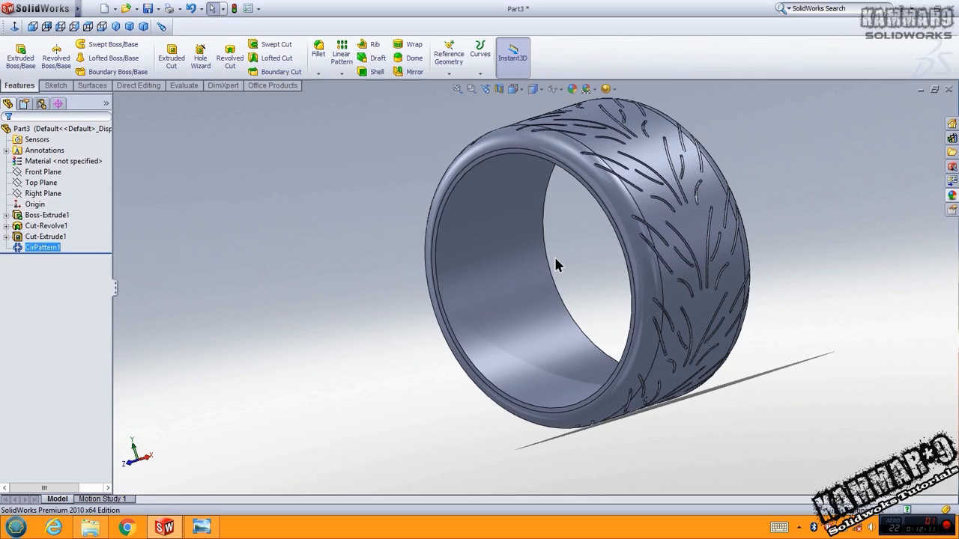
Step: Assign Rubber material to the tire so it turns black, ready for a new tread sketch
drag(557, 267, 371, 287)
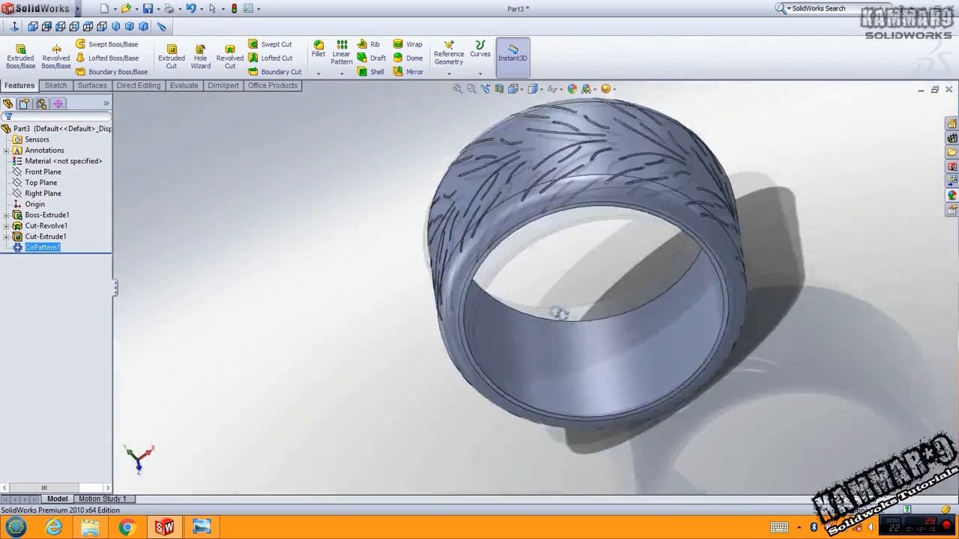
right_click(60, 160)
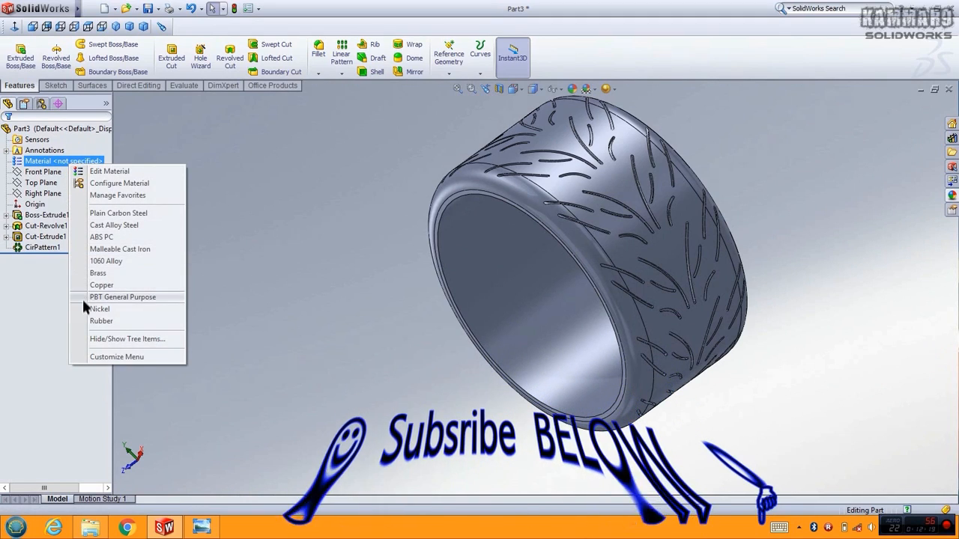
click(102, 320)
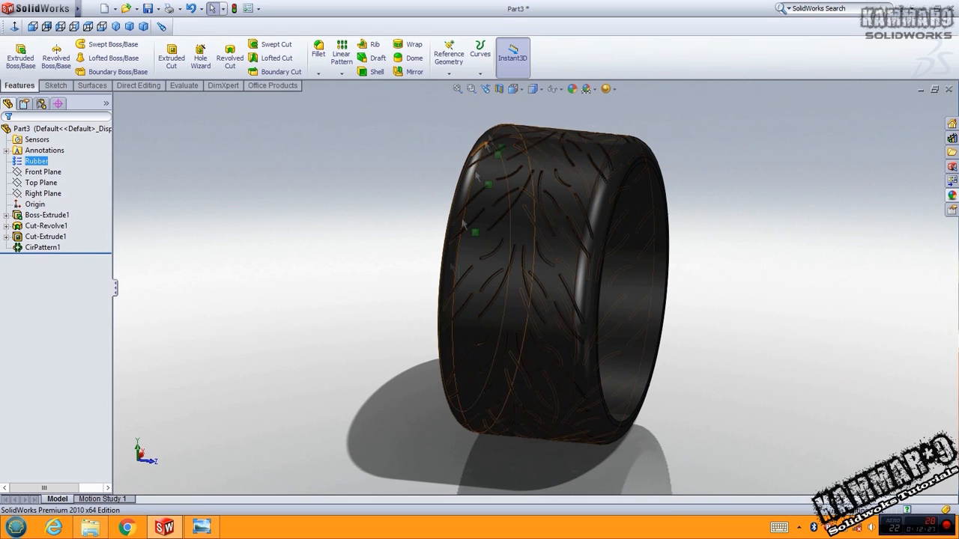
click(42, 193)
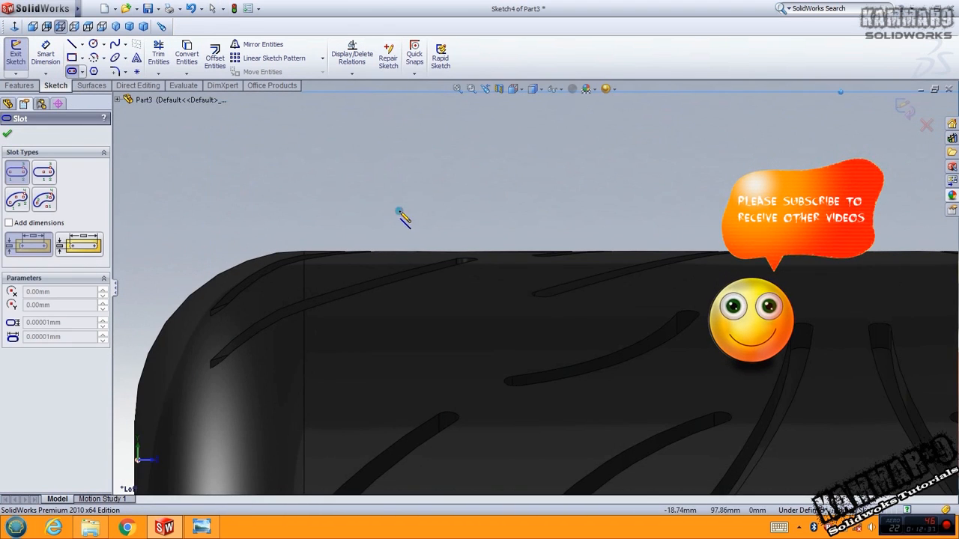
Step: Sketch a vertical straight slot above the tread and fix its position with a Smart Dimension
drag(398, 210, 427, 313)
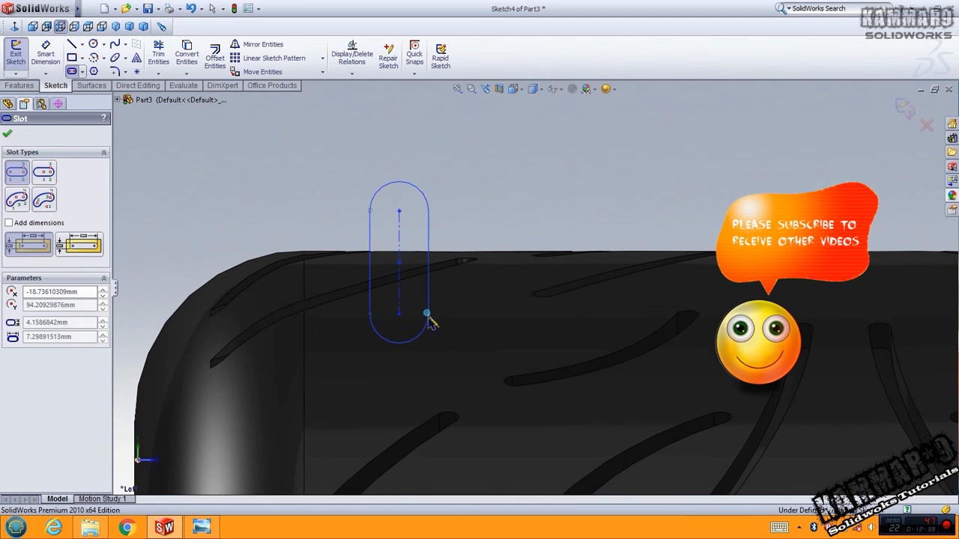
click(425, 313)
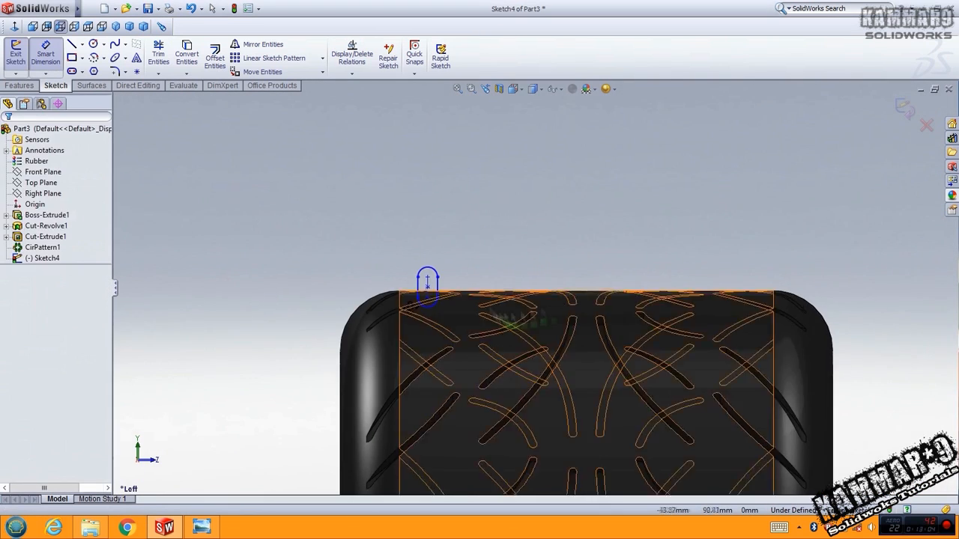
click(427, 288)
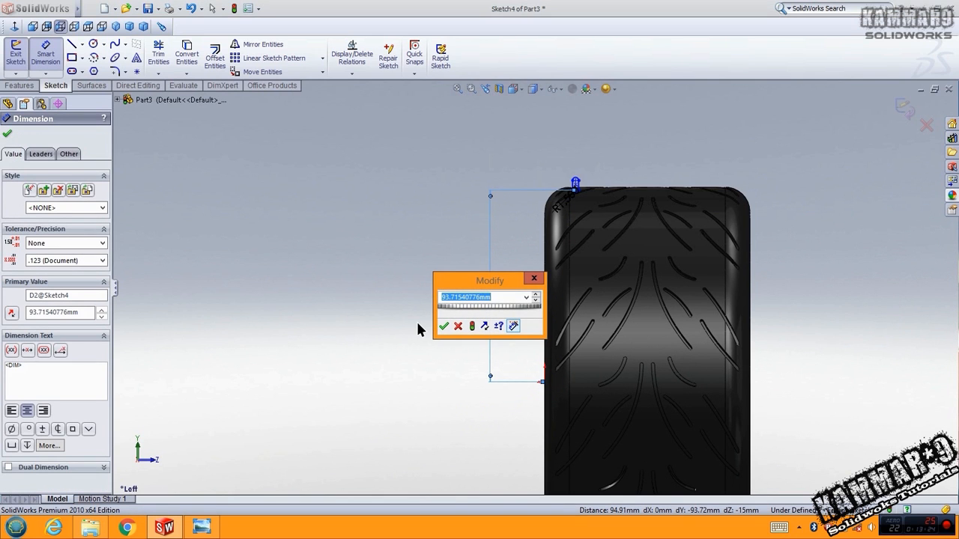
click(444, 327)
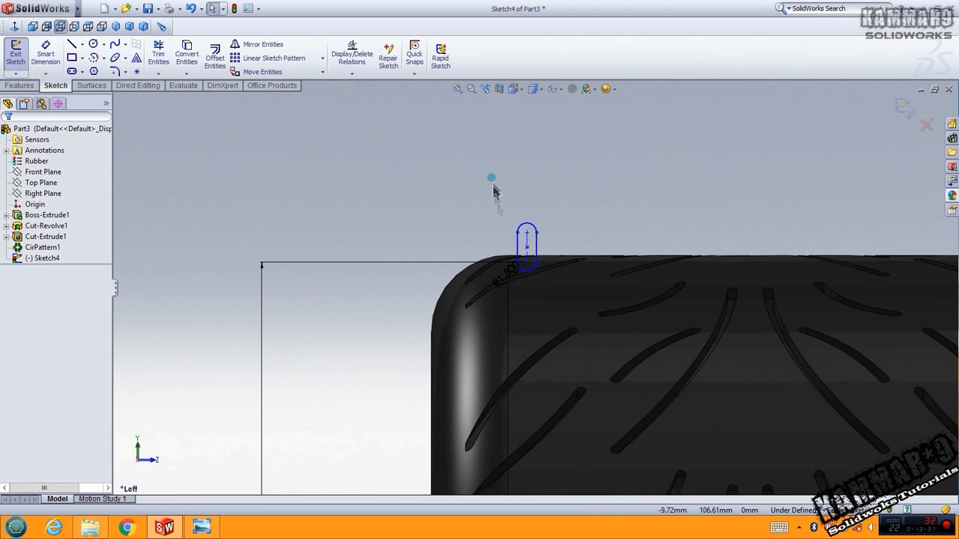
click(273, 57)
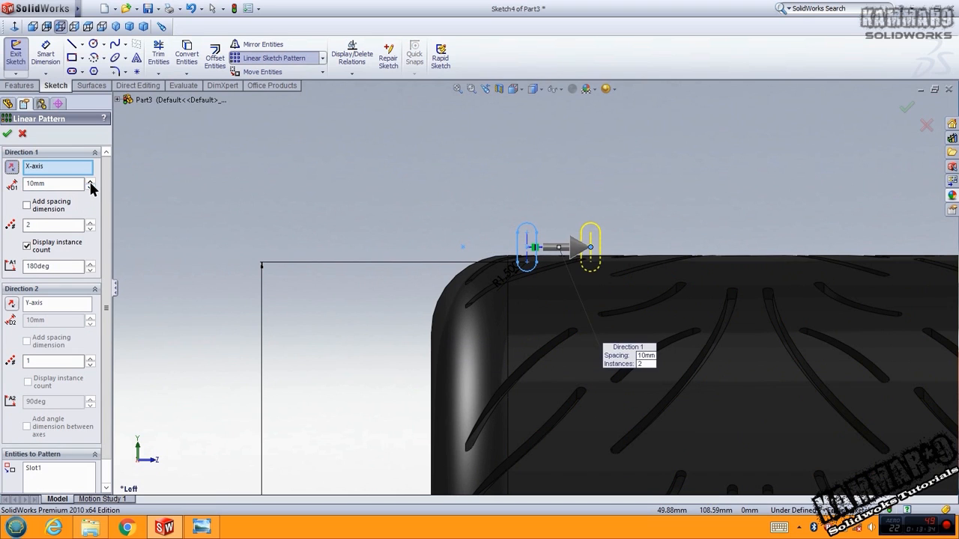
Step: Pattern the slot along the X-axis at 20 mm spacing with 5 instances
click(90, 180)
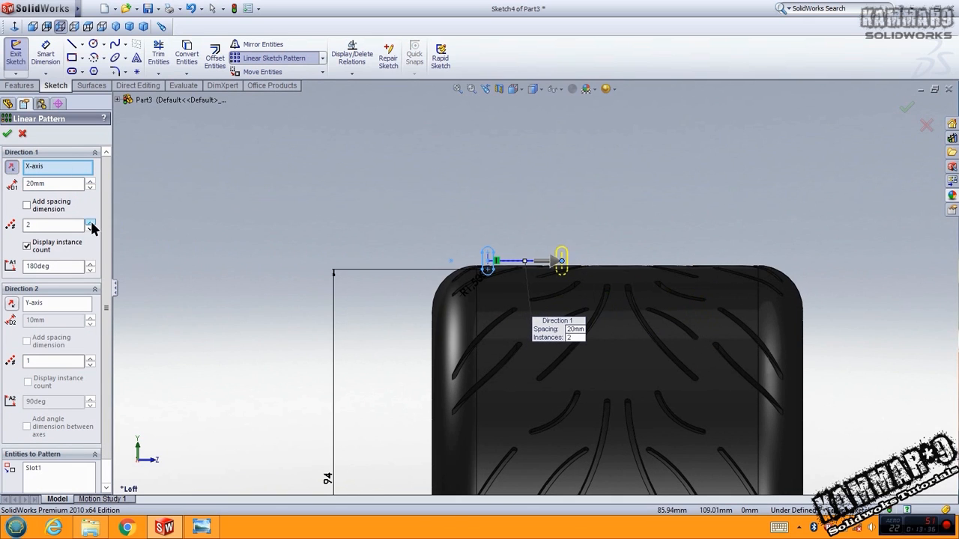
click(90, 222)
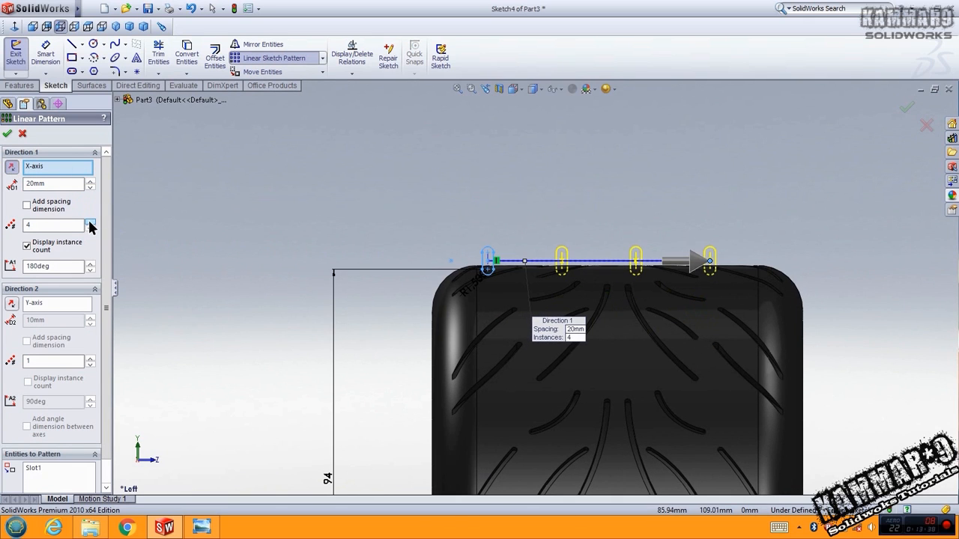
click(90, 221)
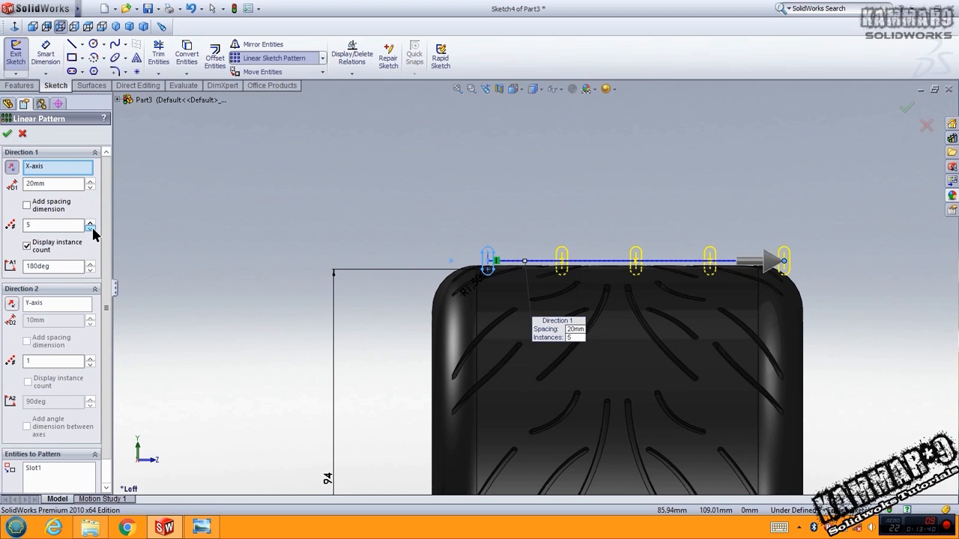
click(91, 228)
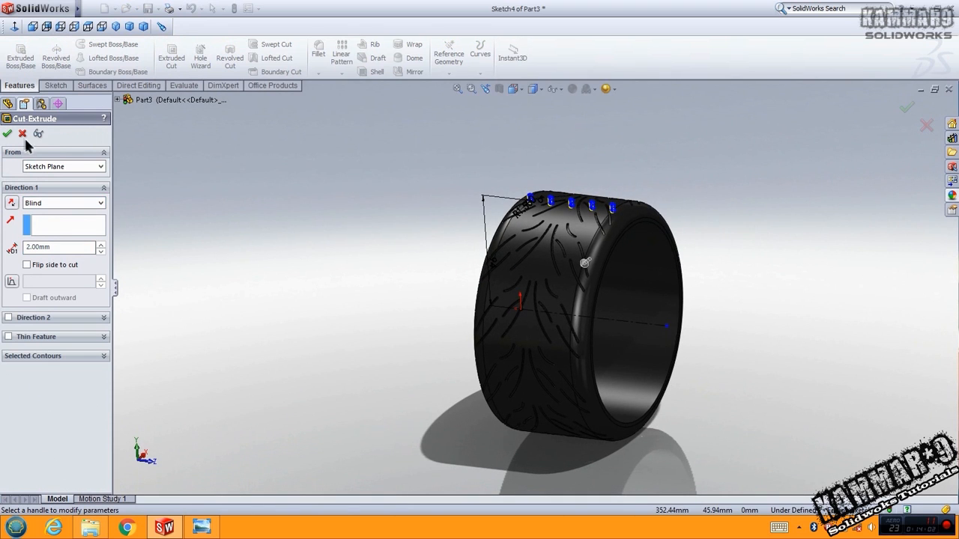
Step: Replace the blind cut with a 360° Revolved Cut of the slots about the sketch line
click(231, 57)
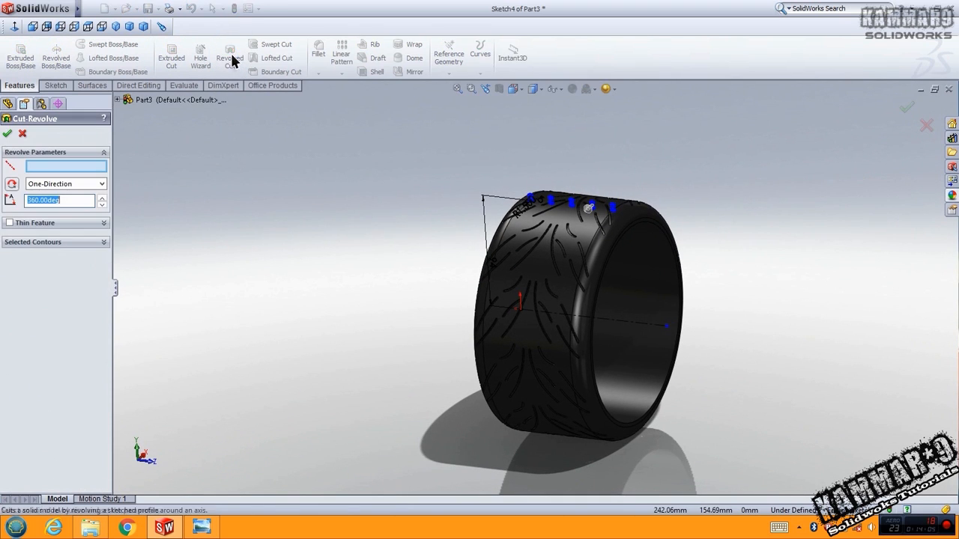
click(517, 209)
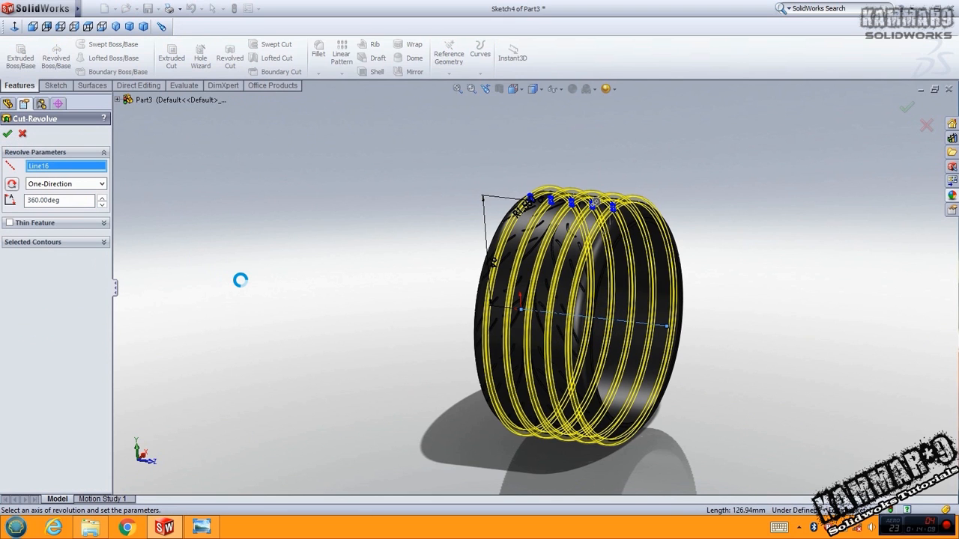
click(7, 133)
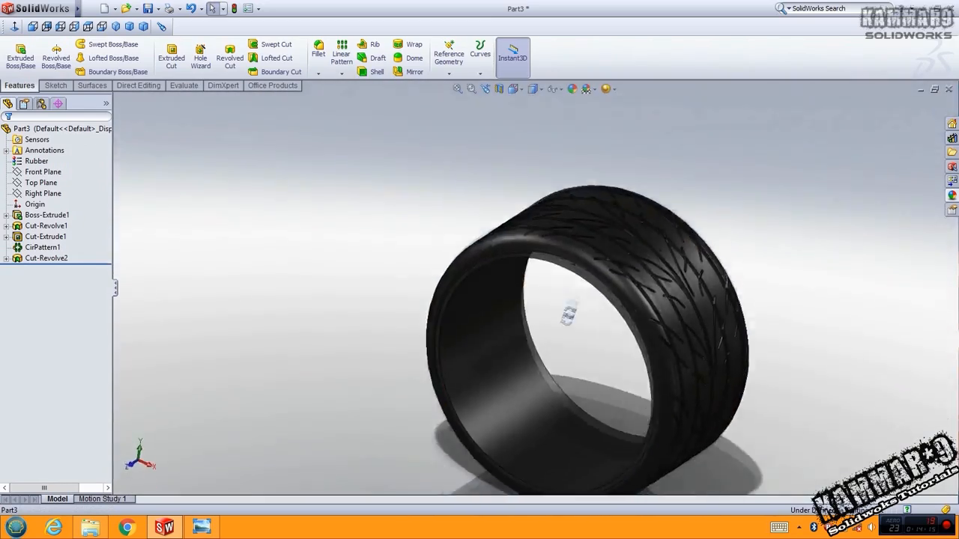
drag(570, 315, 507, 343)
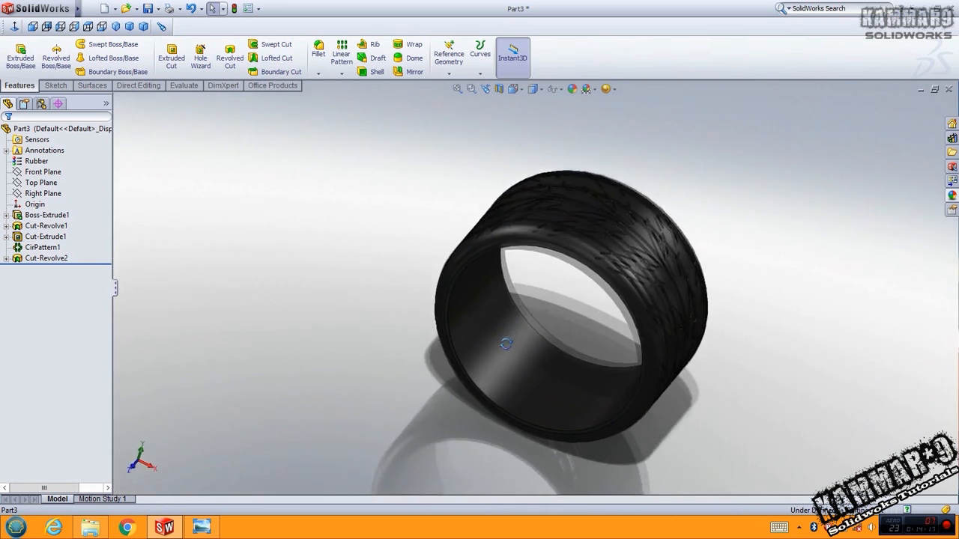